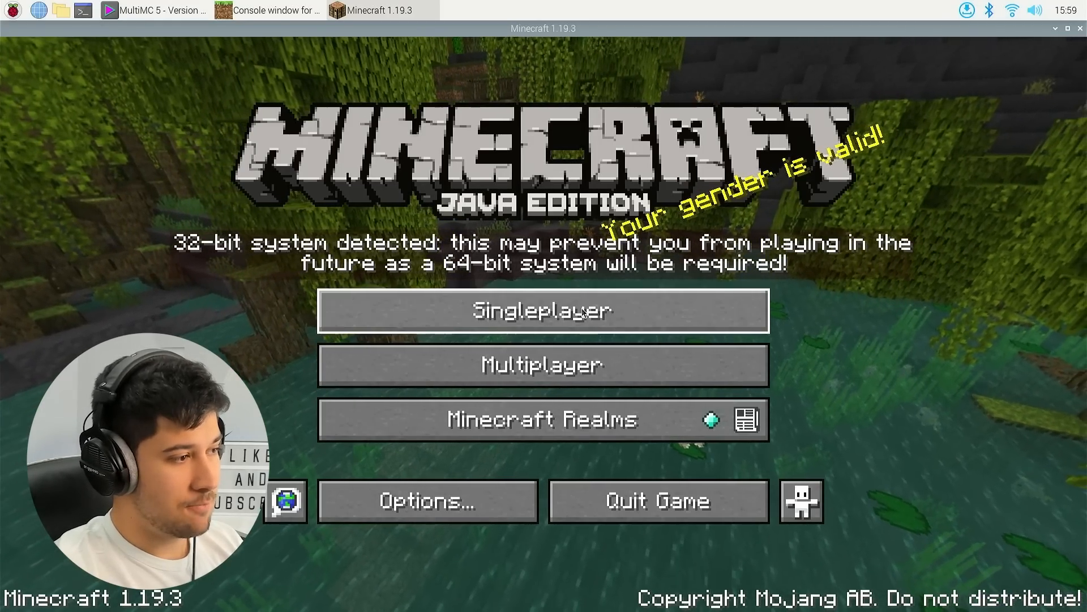
- Create a new instance from the Modrinth Adrenaline 1.12.0+1.19.2.fabric modpack
click(543, 310)
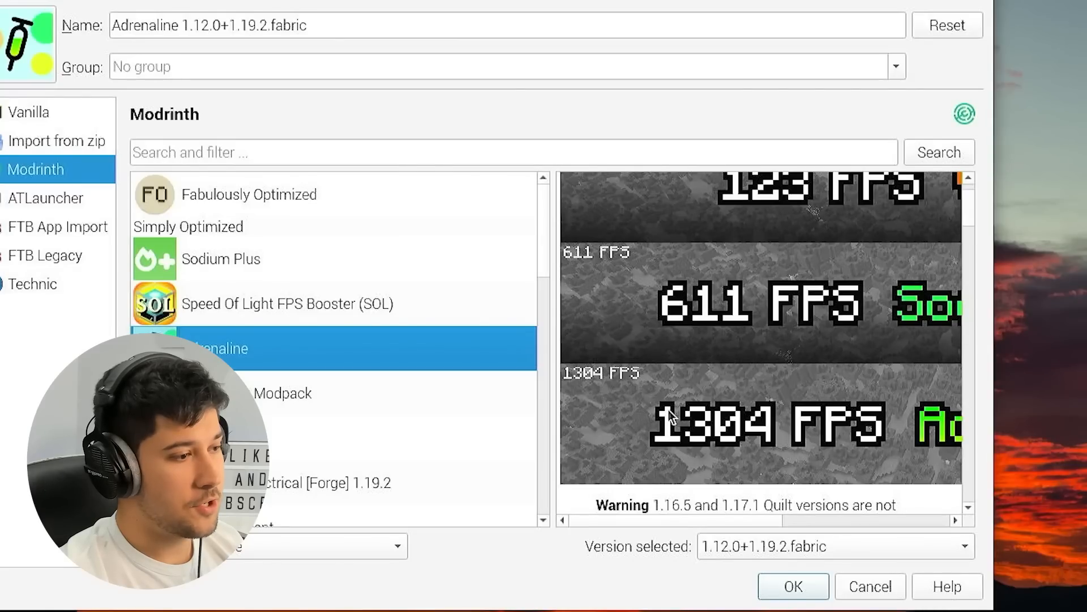
scroll(up, 3)
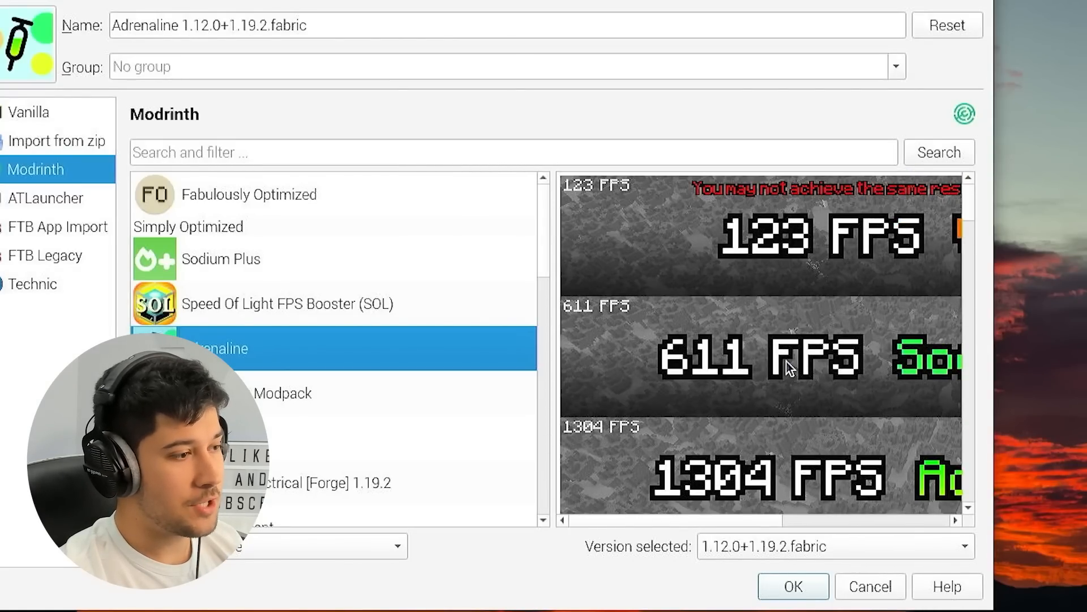
scroll(down, 3)
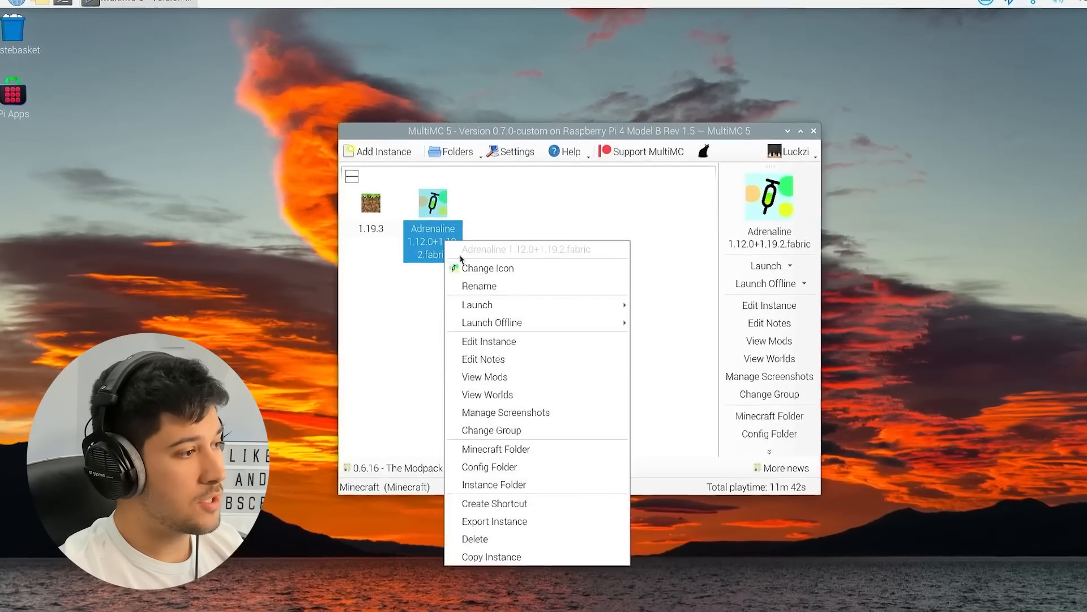
mouse_move(476, 304)
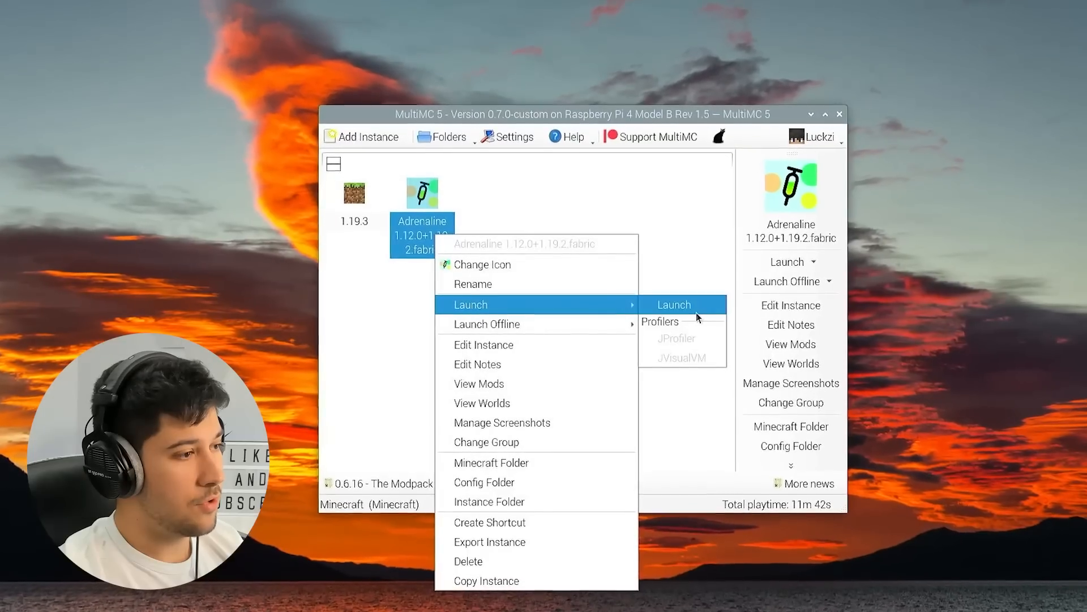
- After the Java error, switch the instance to Java 17 via Auto-detect and relaunch it
click(672, 305)
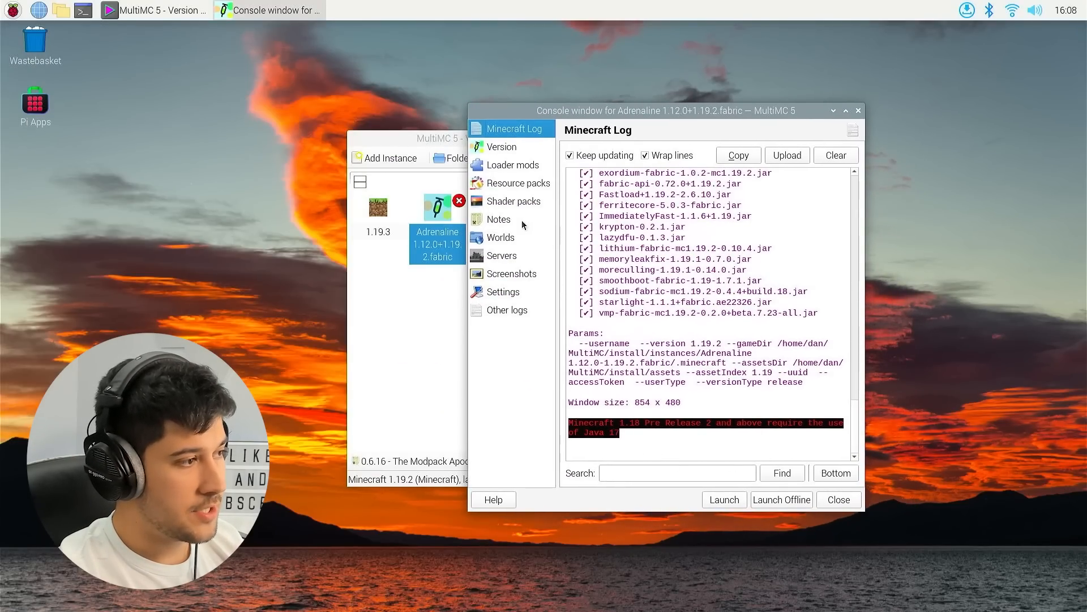
click(503, 292)
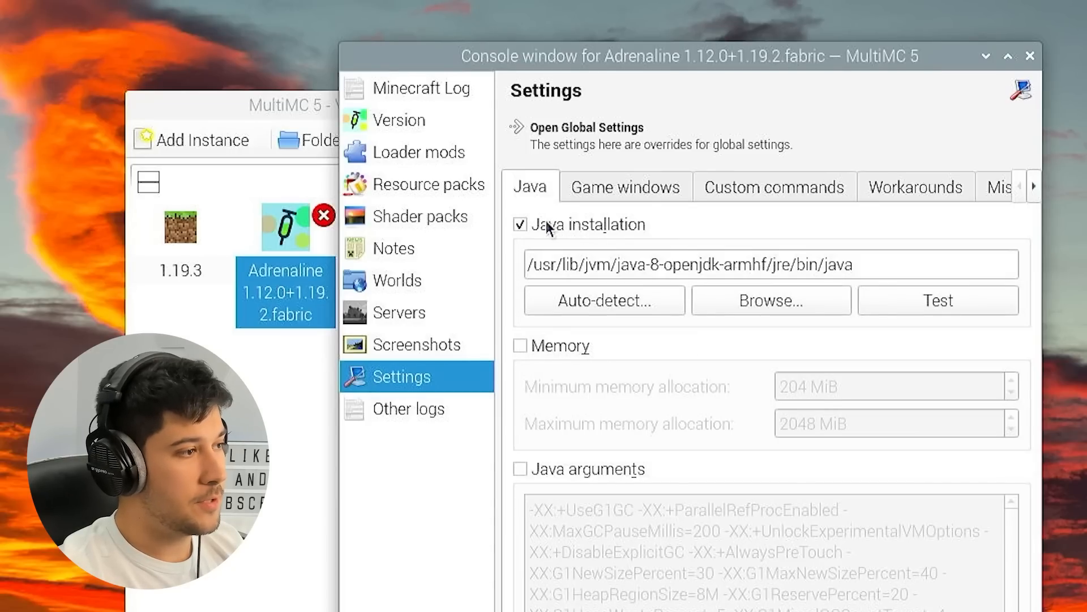
click(603, 300)
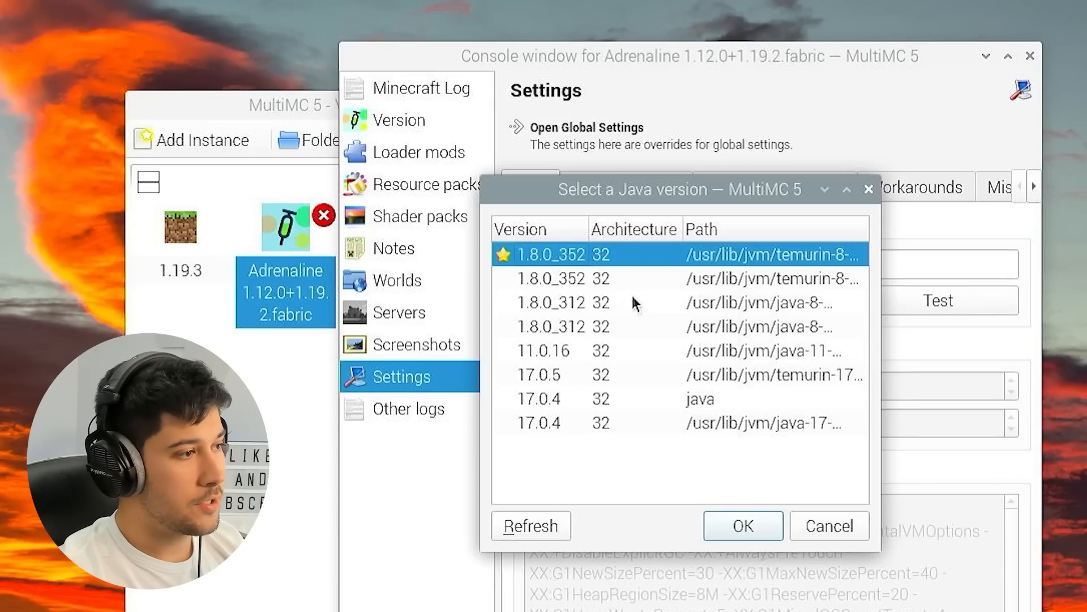
mouse_move(545, 433)
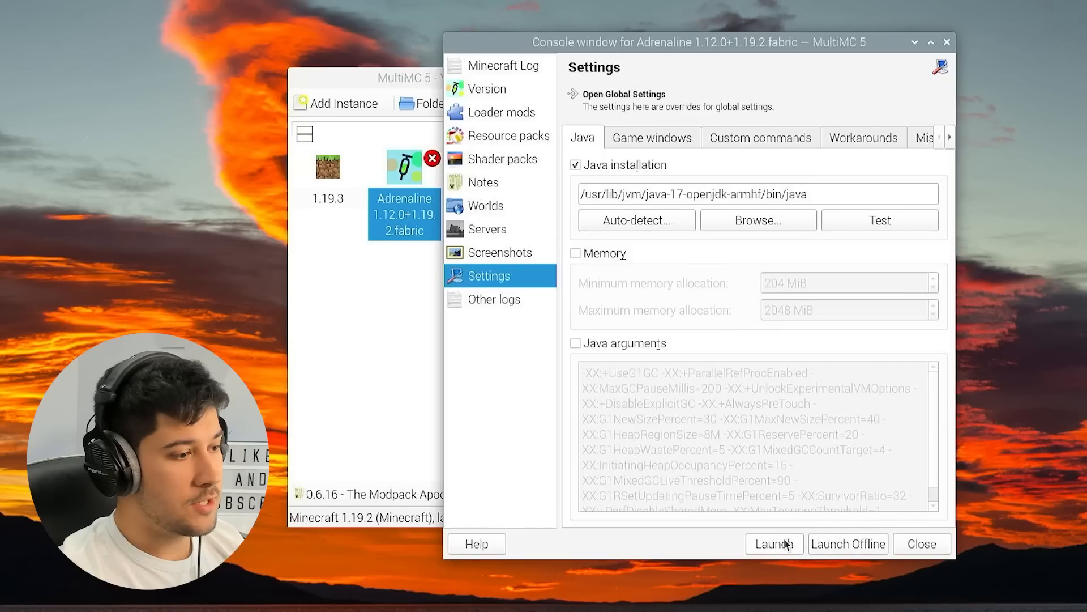
click(774, 543)
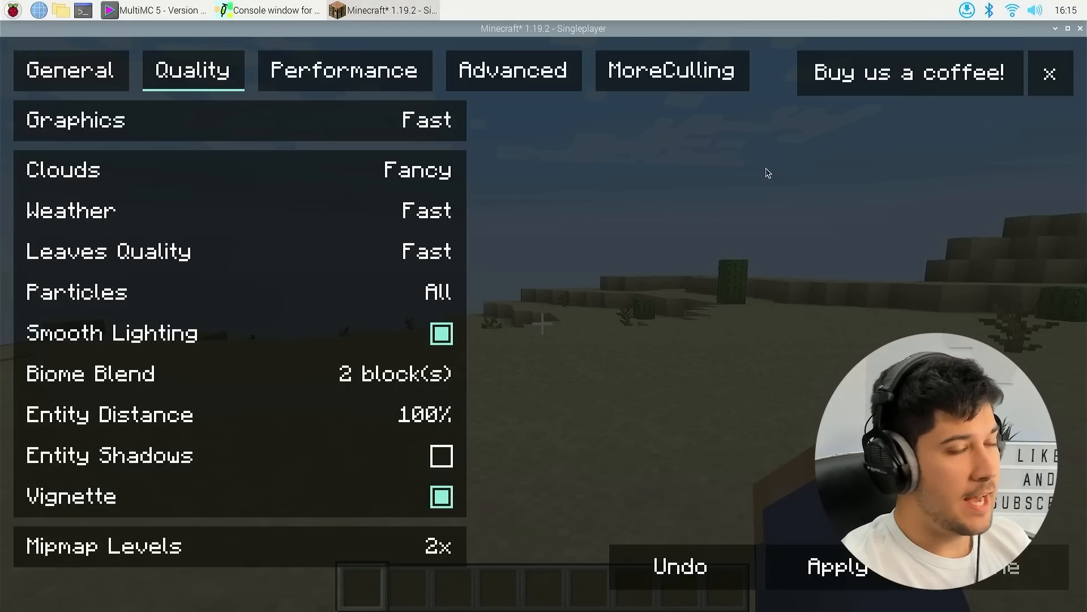
mouse_move(673, 230)
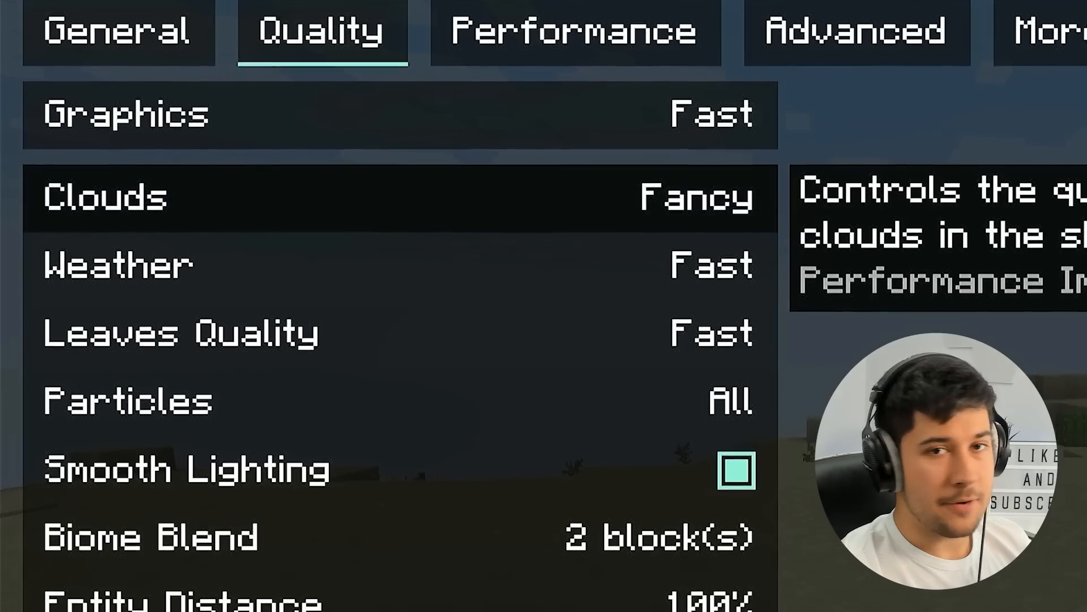
- Set Clouds off, Particles Minimal, and disable Smooth Lighting and Vignette in Quality settings
scroll(down, 3)
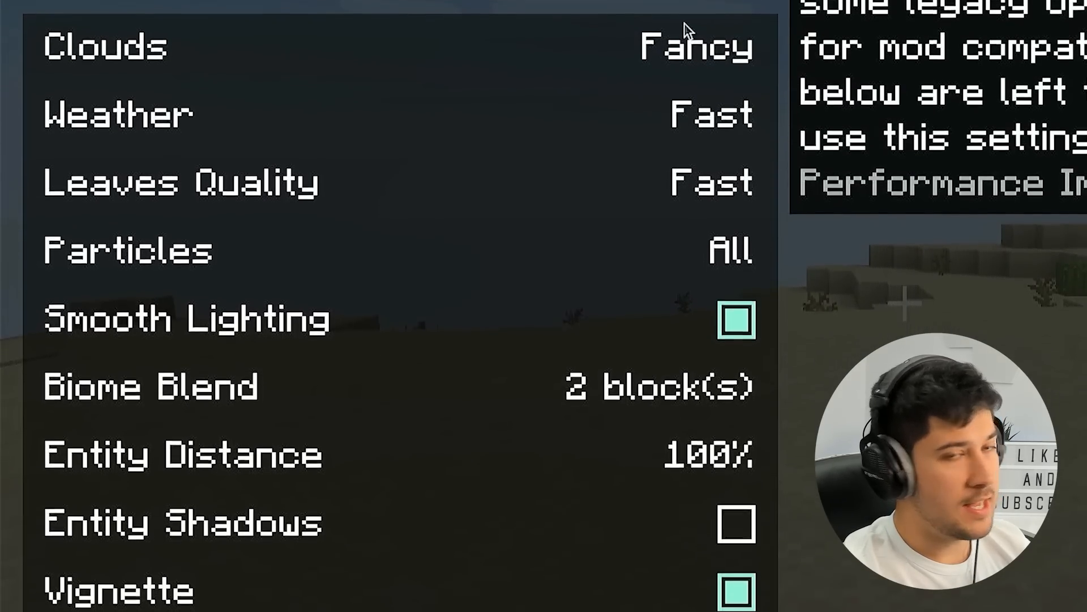
scroll(down, 3)
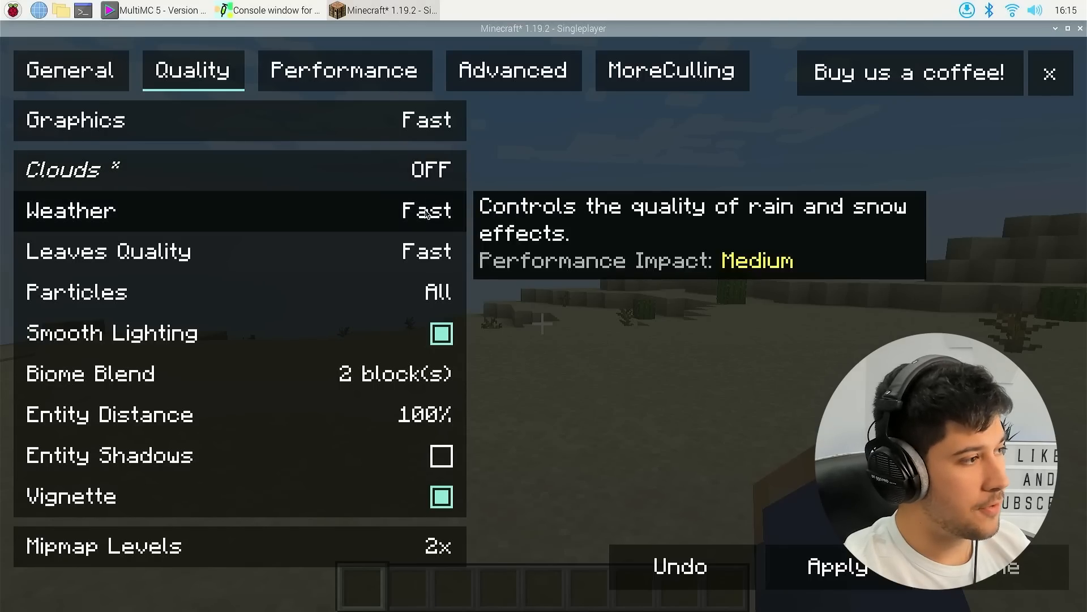
click(441, 333)
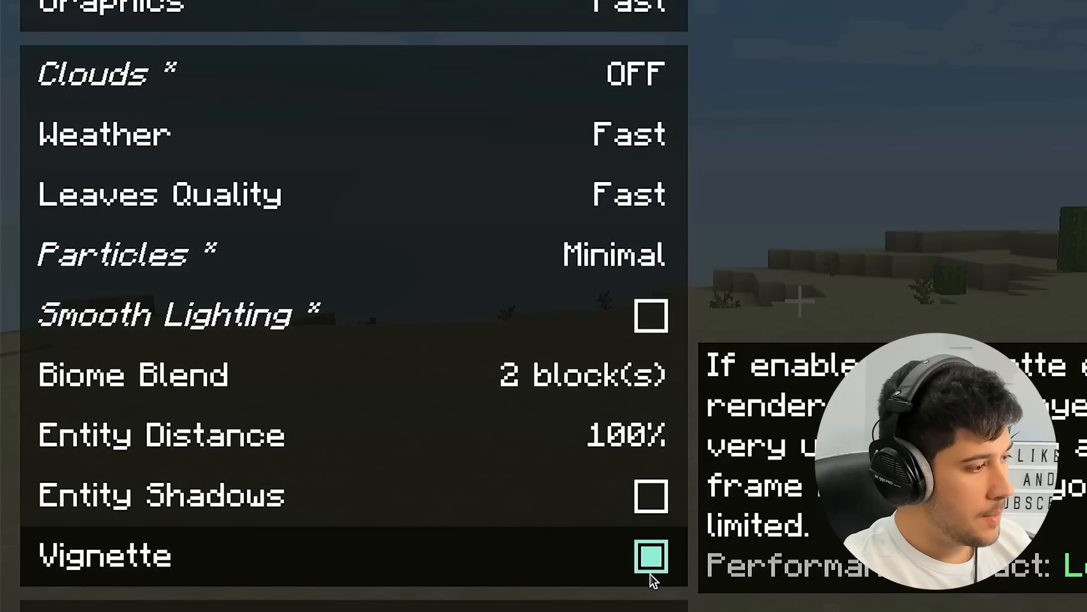
click(649, 554)
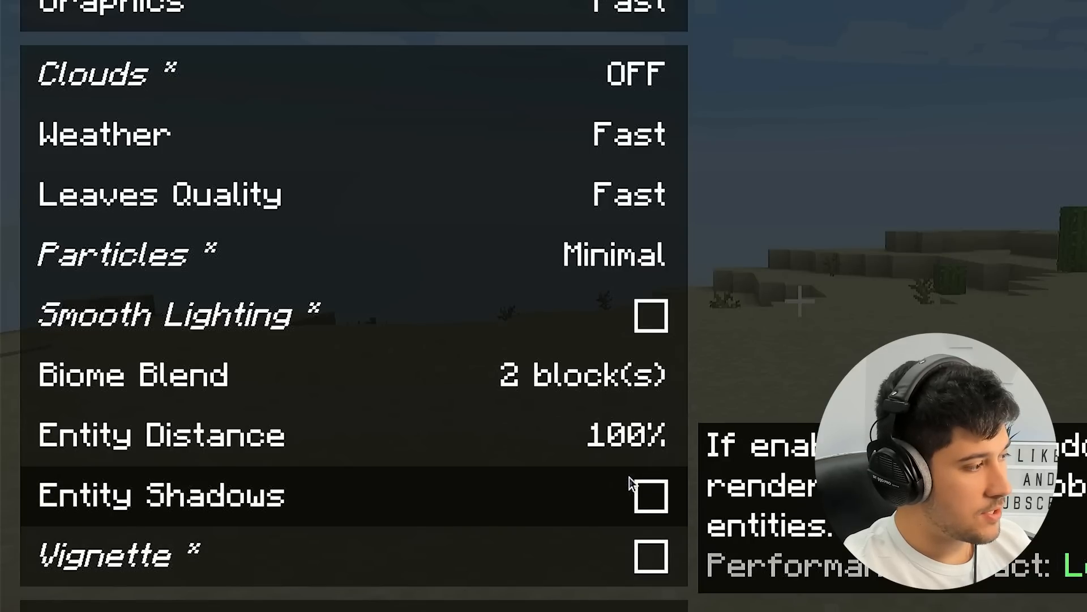
scroll(down, 3)
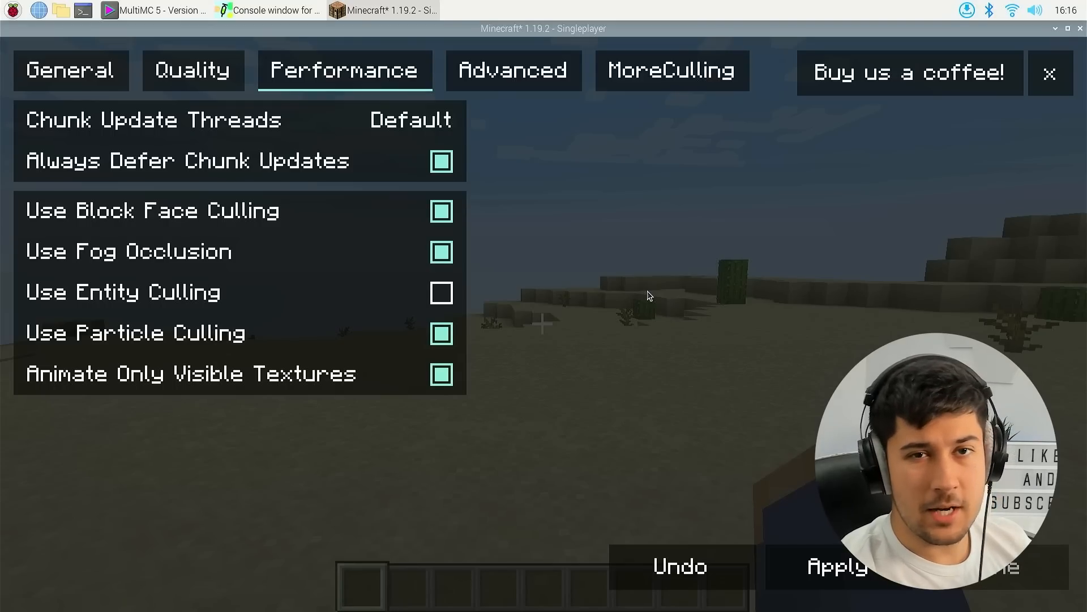
mouse_move(351, 202)
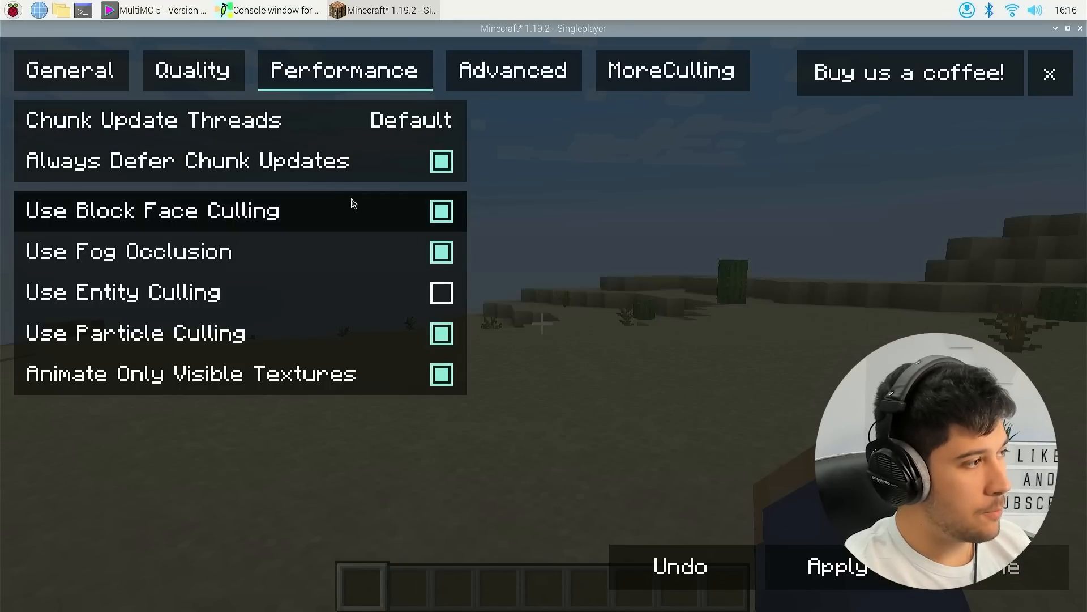
- Set Render Distance 4, Brightness Bright, View Bobbing off, and Chunk Update Threads to 3
click(69, 71)
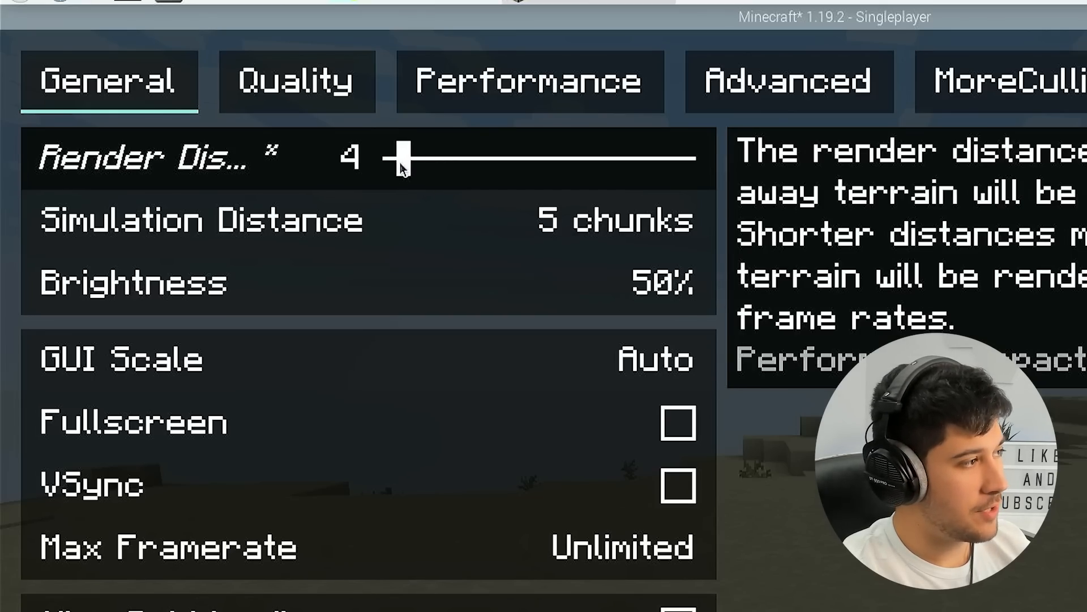
mouse_move(644, 252)
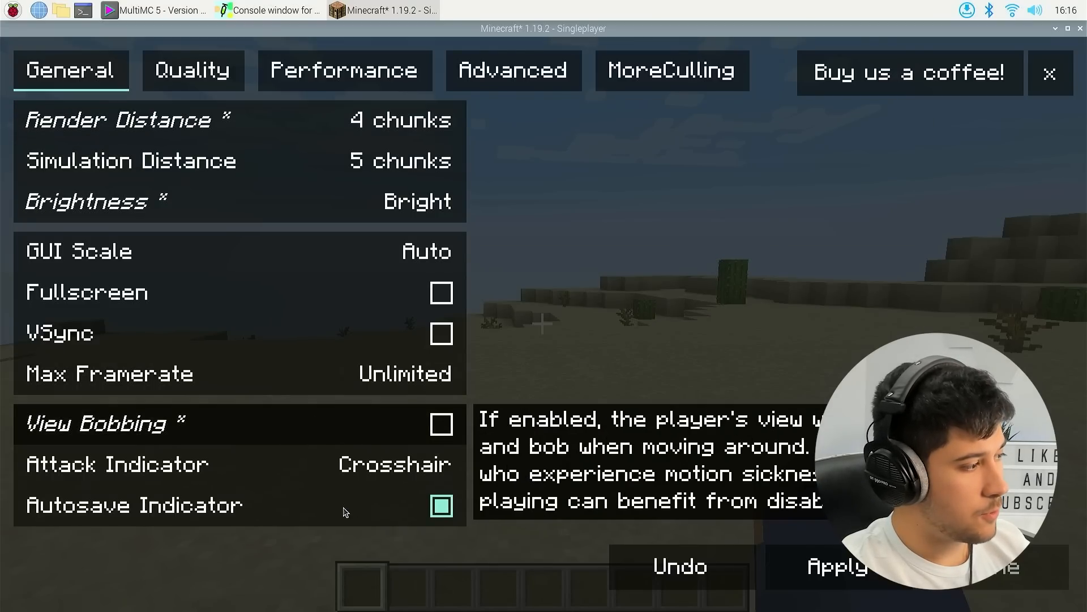
mouse_move(129, 159)
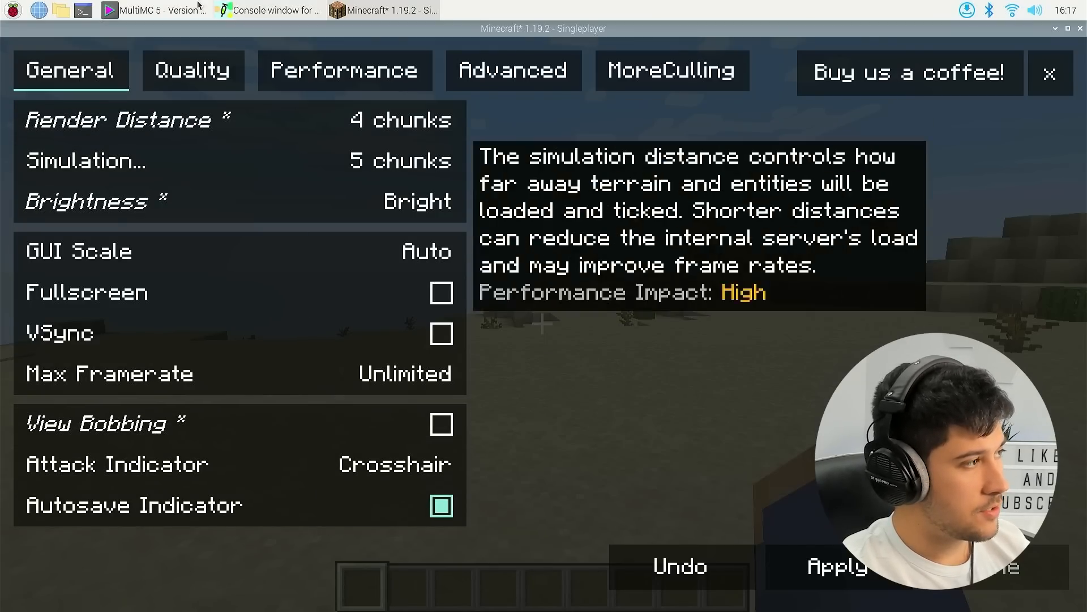
click(344, 69)
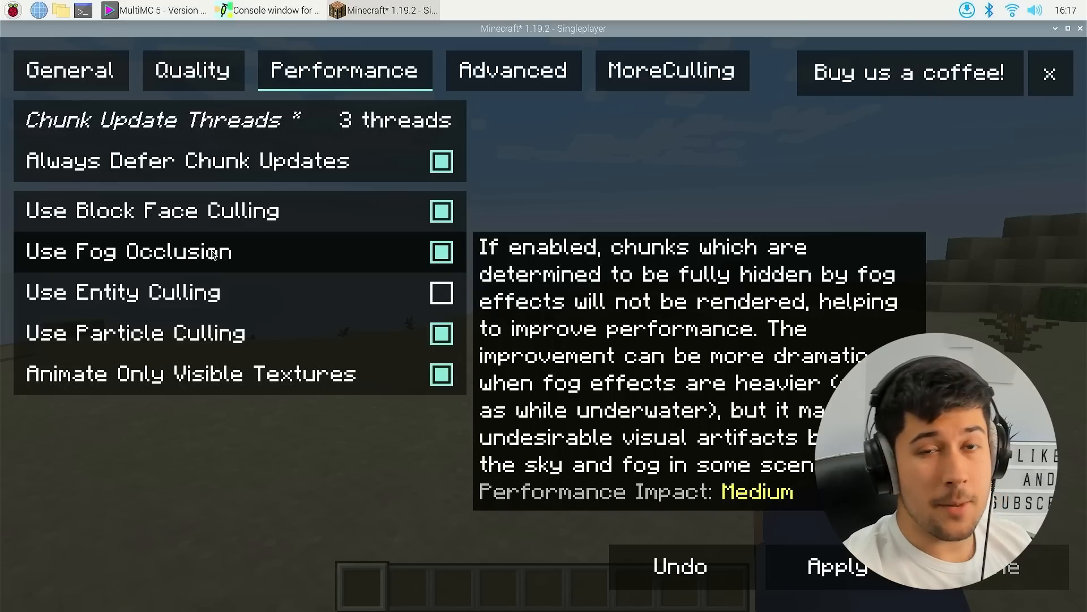
mouse_move(685, 279)
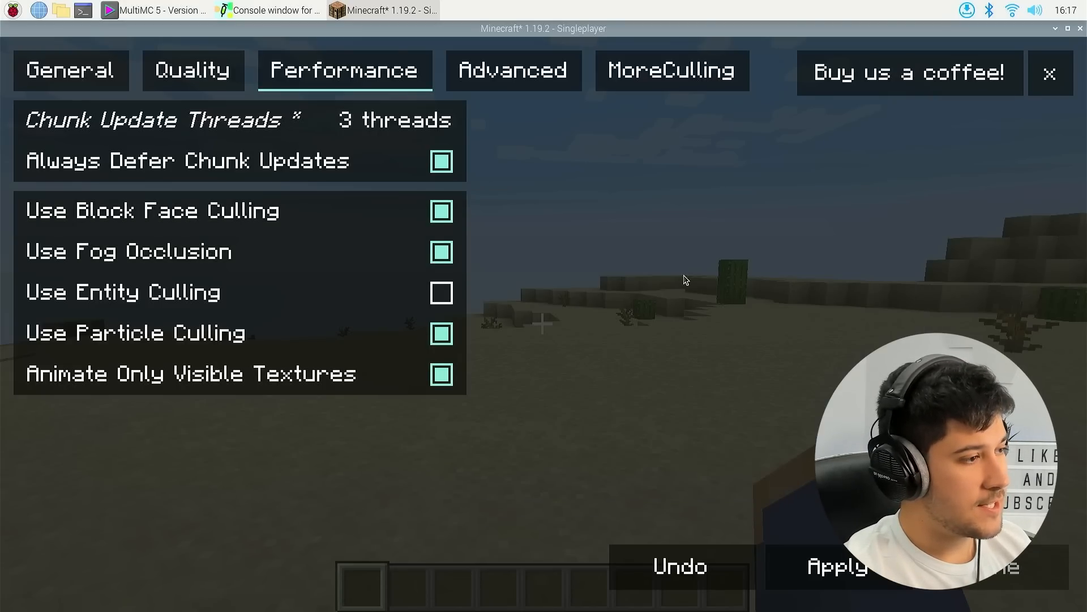
mouse_move(304, 213)
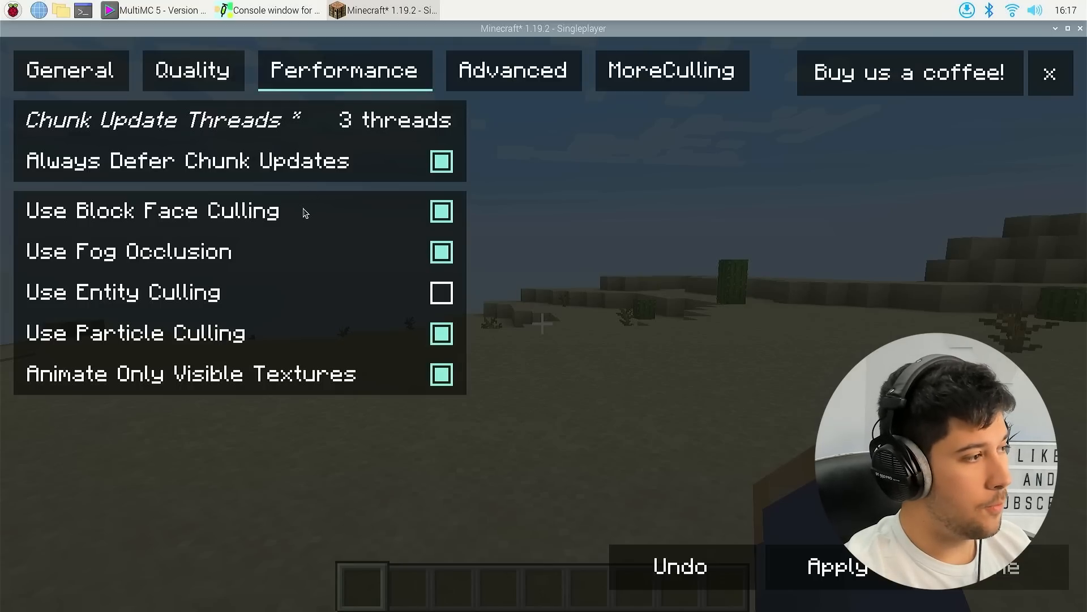
mouse_move(303, 212)
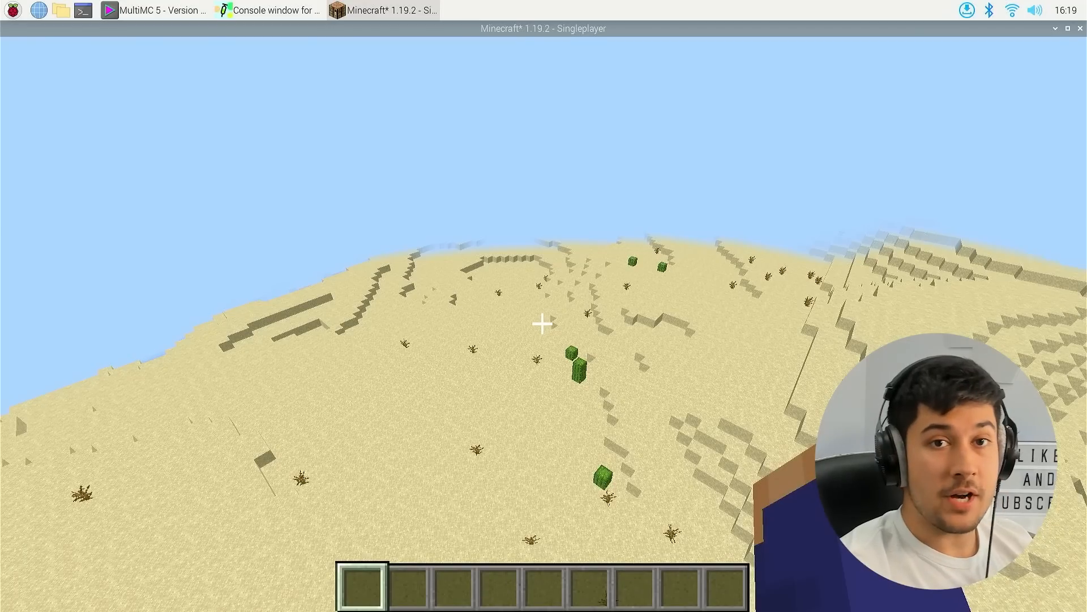
mouse_move(542, 323)
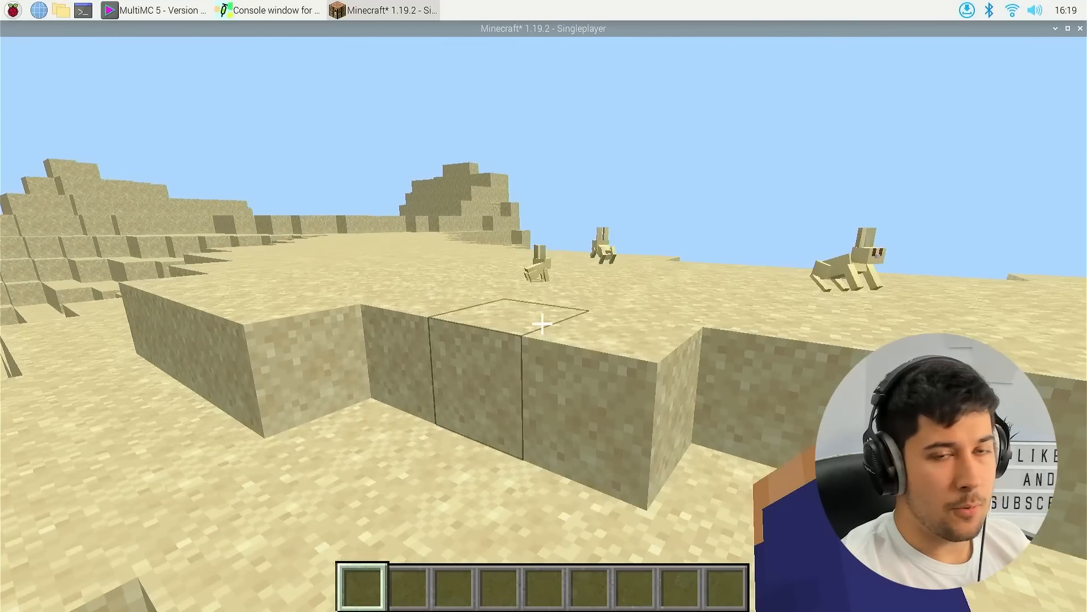
key(Escape)
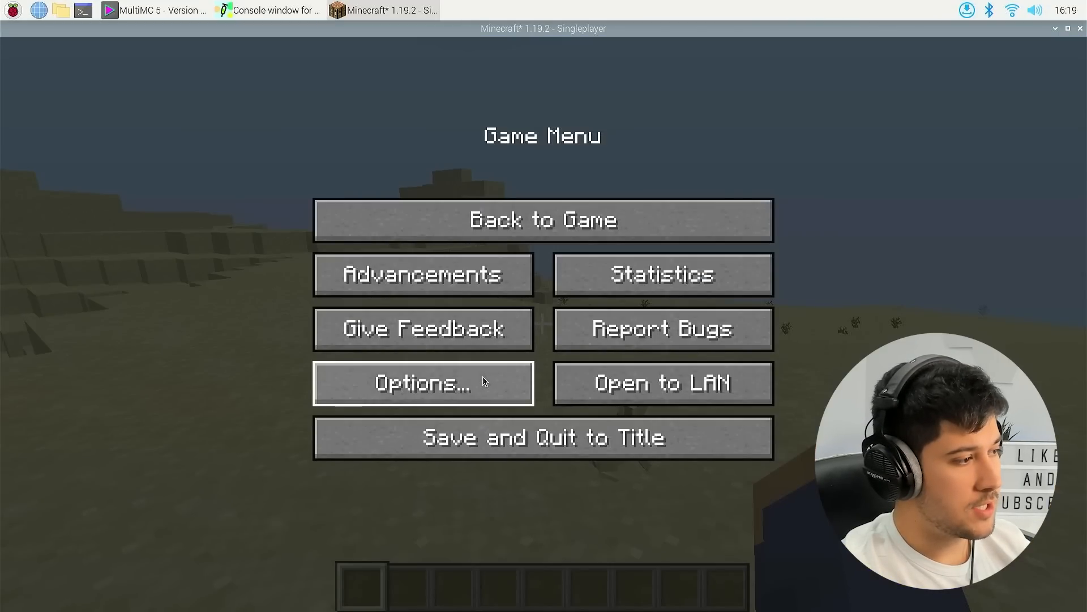
click(422, 383)
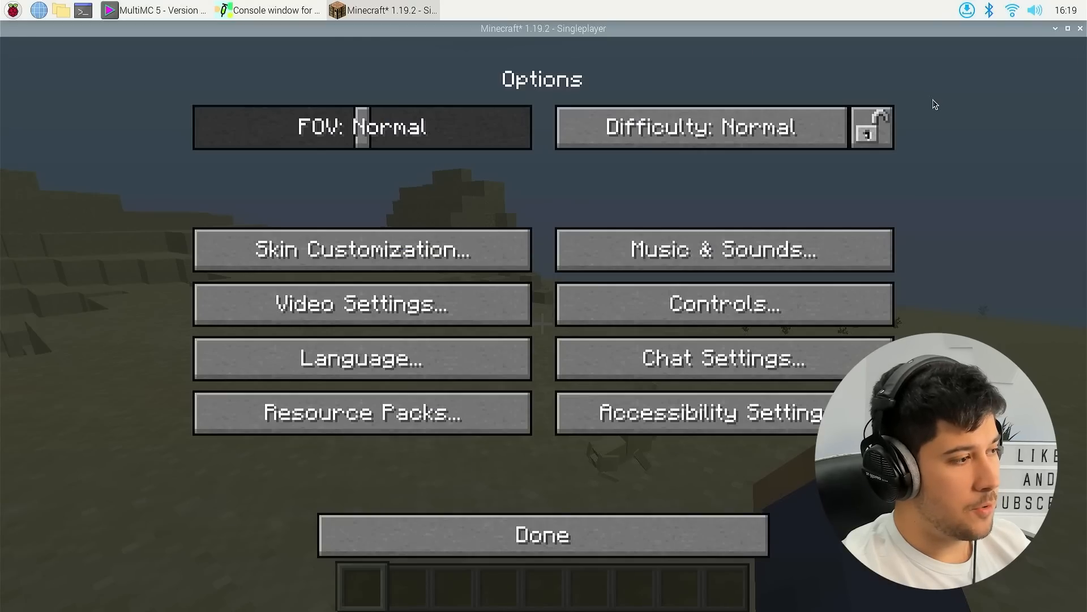
click(541, 534)
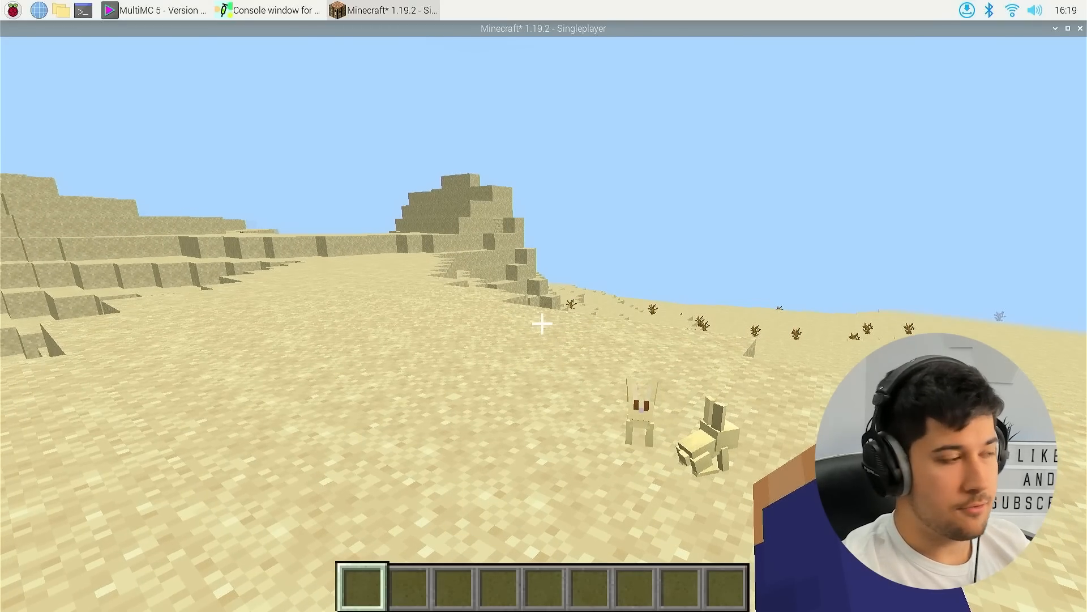
key(F3)
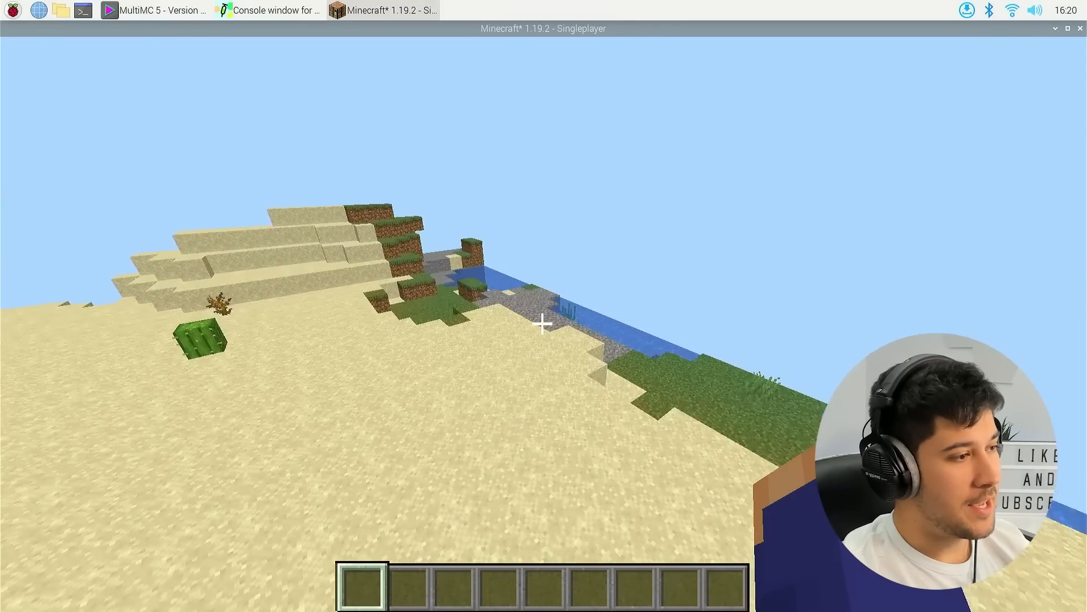
mouse_move(542, 323)
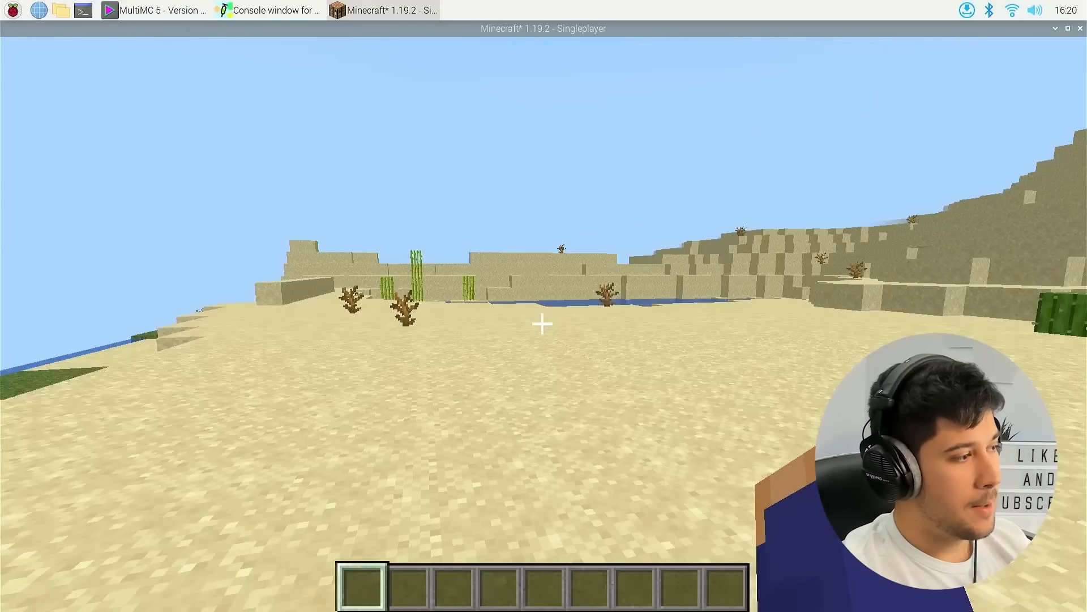
mouse_move(544, 323)
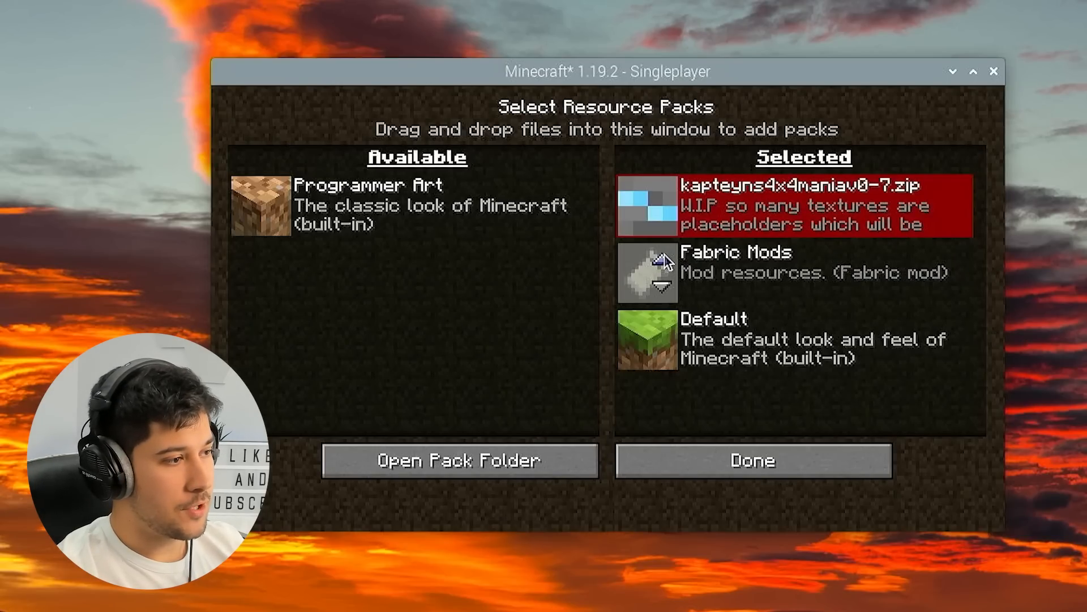
- Apply the kapteyns4x4maniav0-7.zip pack, shrink the window, and check about 76 fps with F3
click(752, 460)
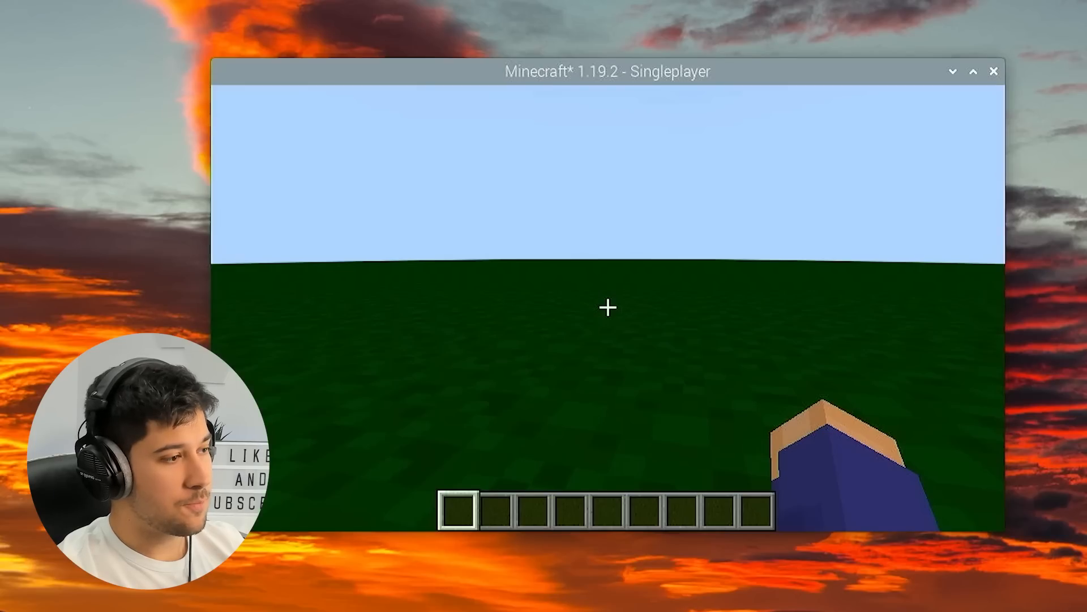
key(e)
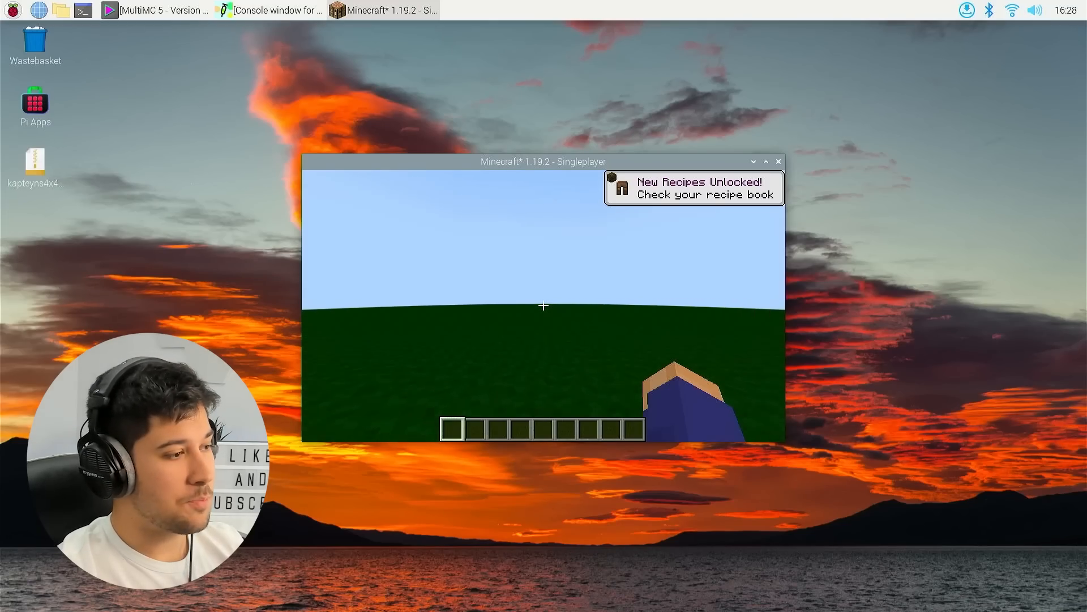
click(766, 160)
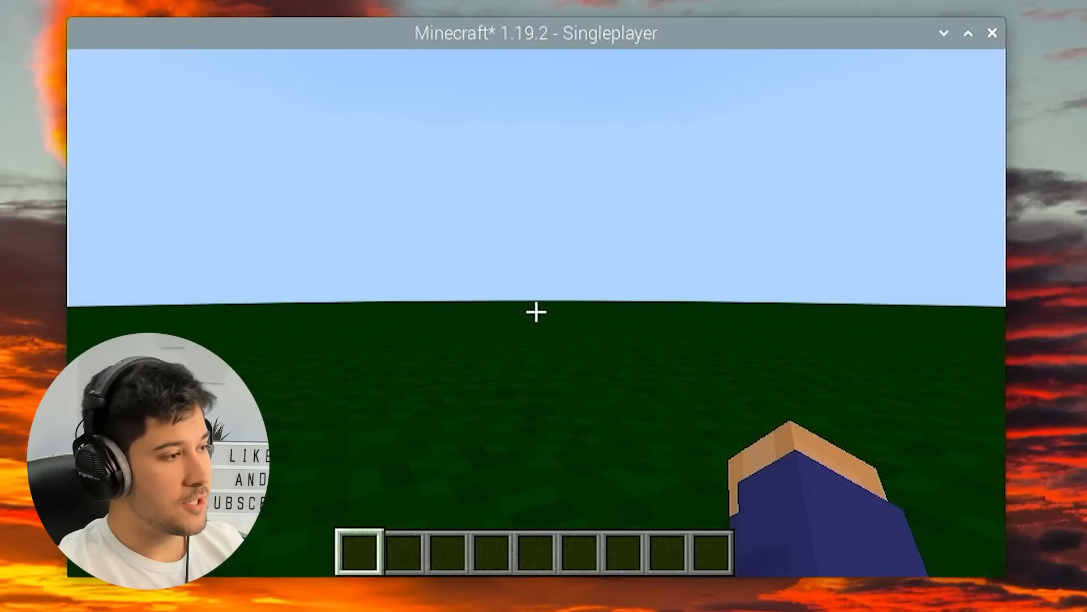
key(F3)
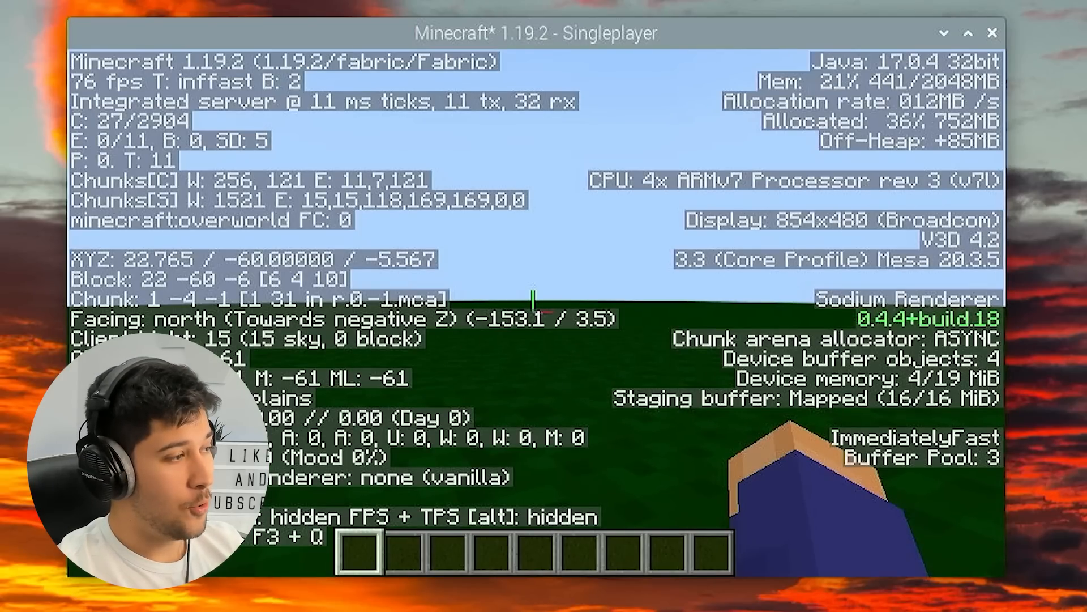
key(F3)
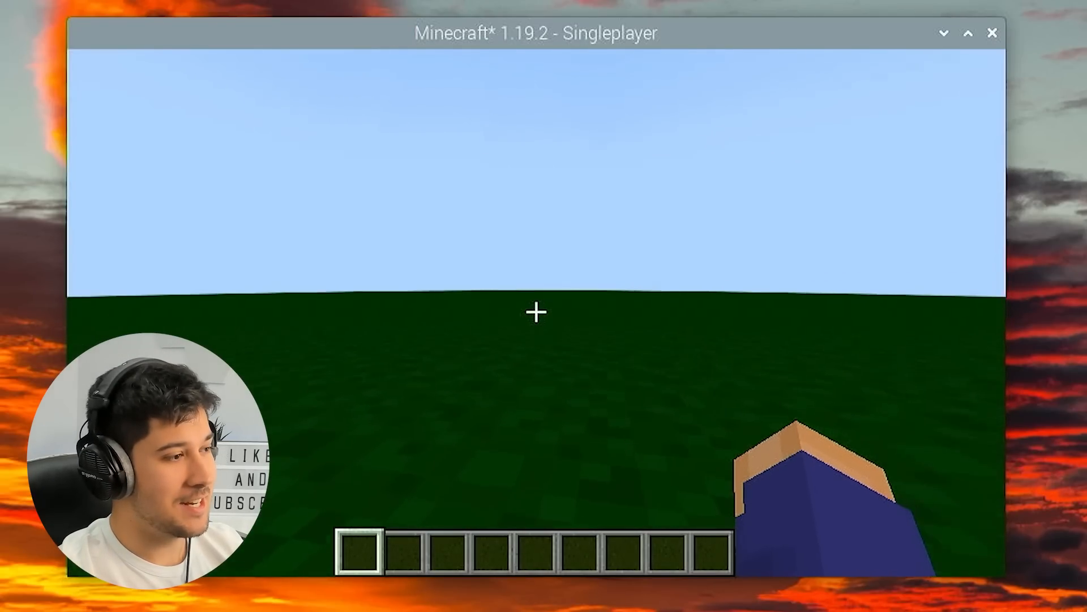
click(969, 33)
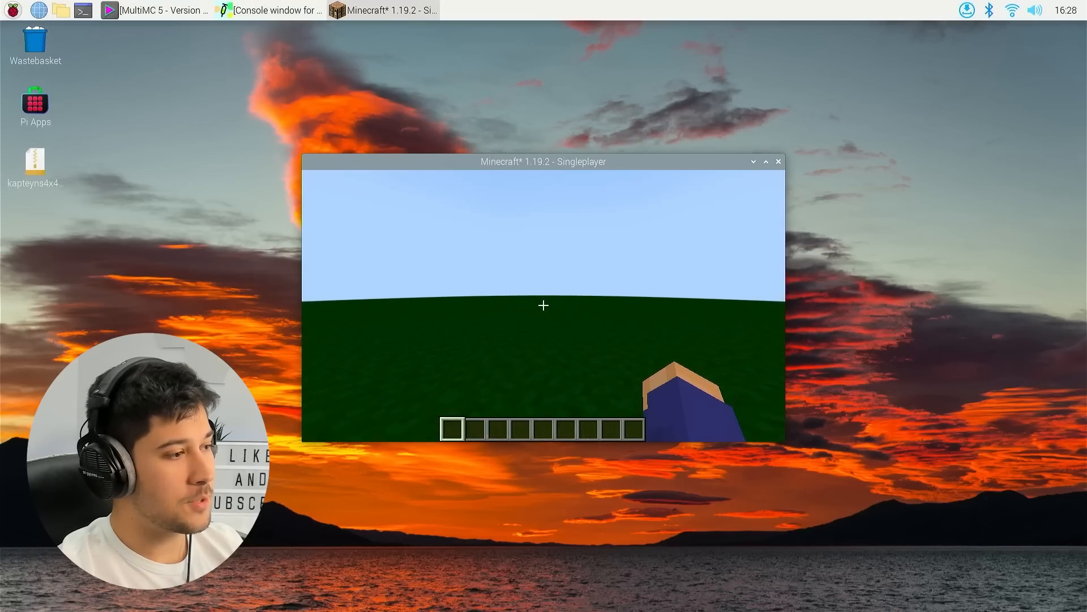
click(765, 162)
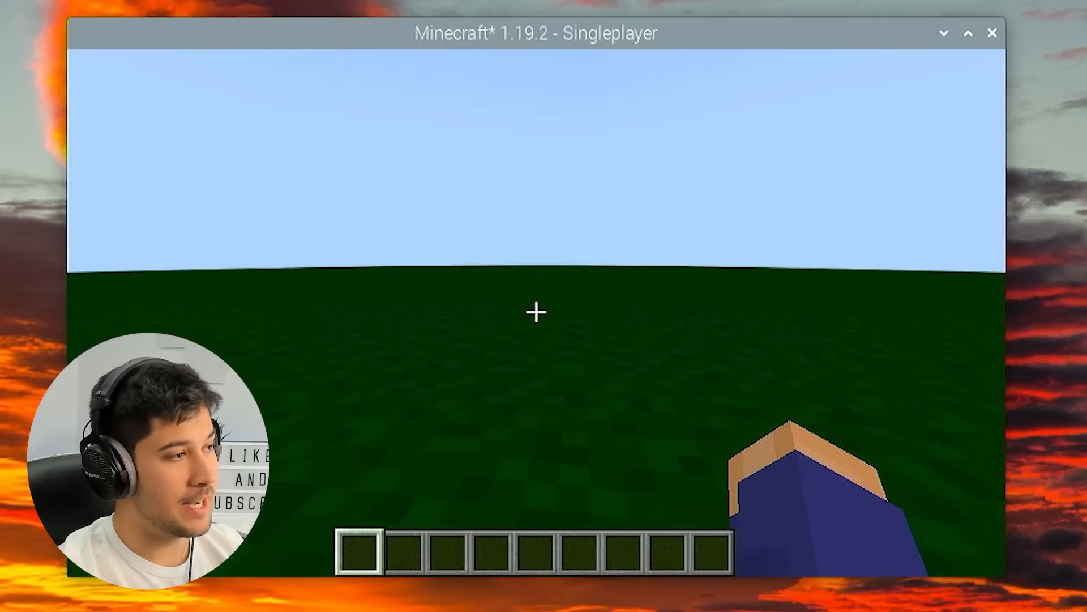
- Take a diamond block into the hotbar from creative inventory and maximize the game window
key(Escape)
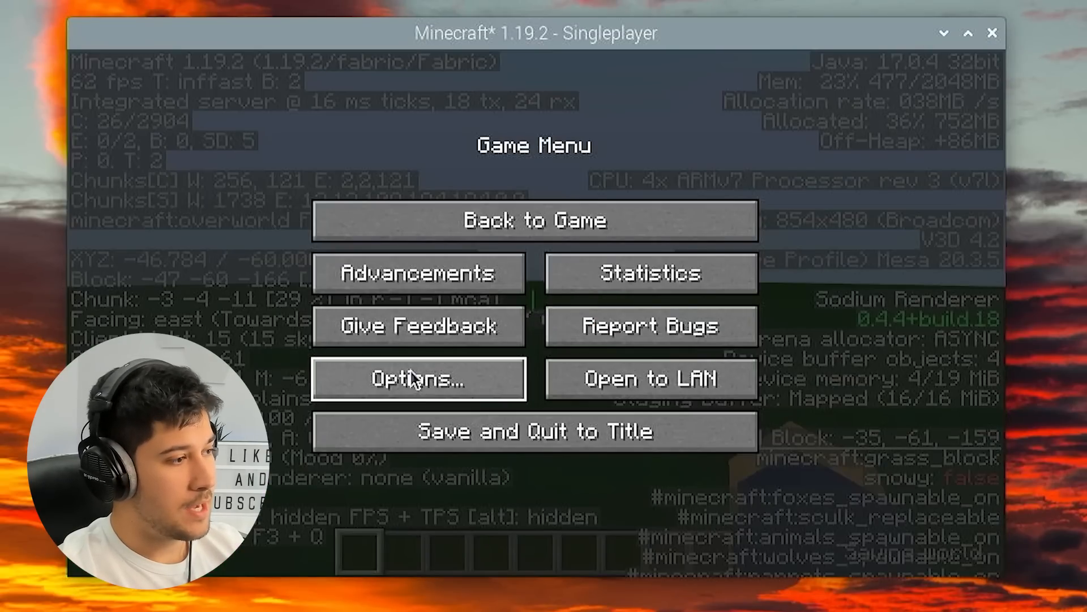
click(419, 378)
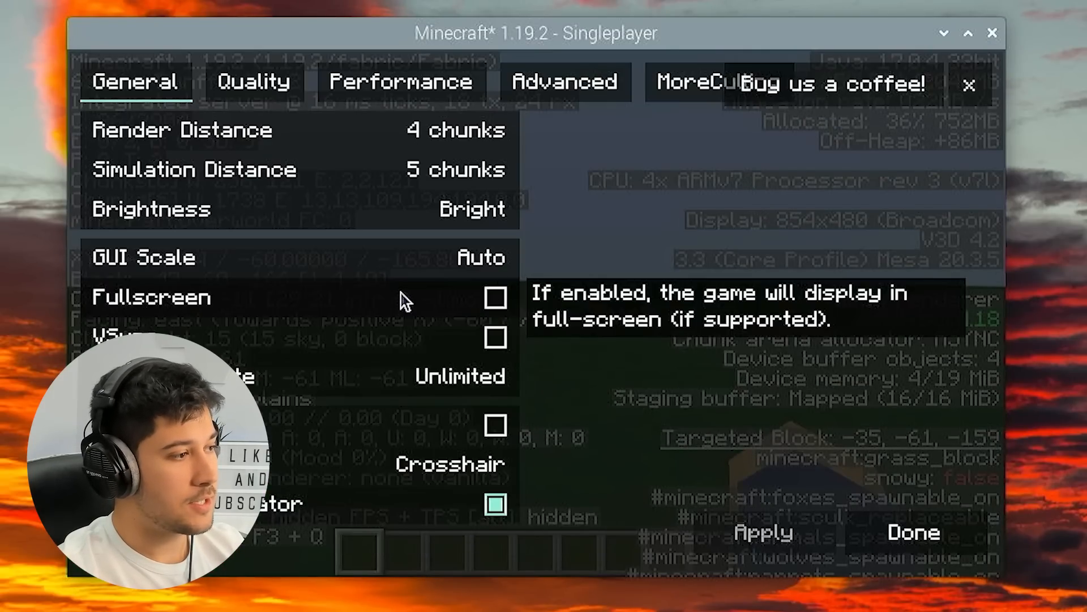
click(913, 532)
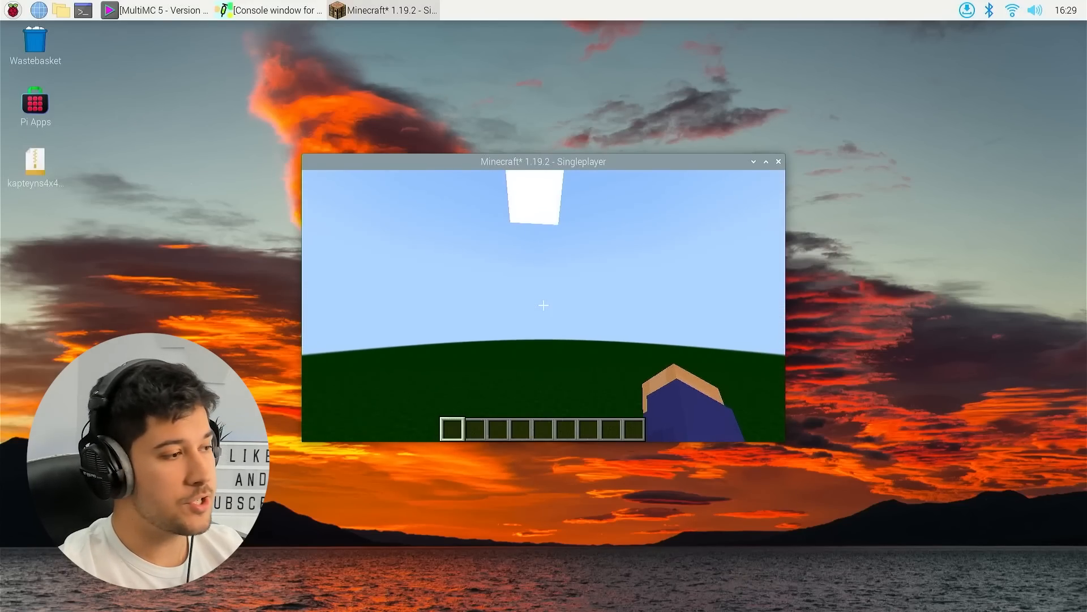
key(e)
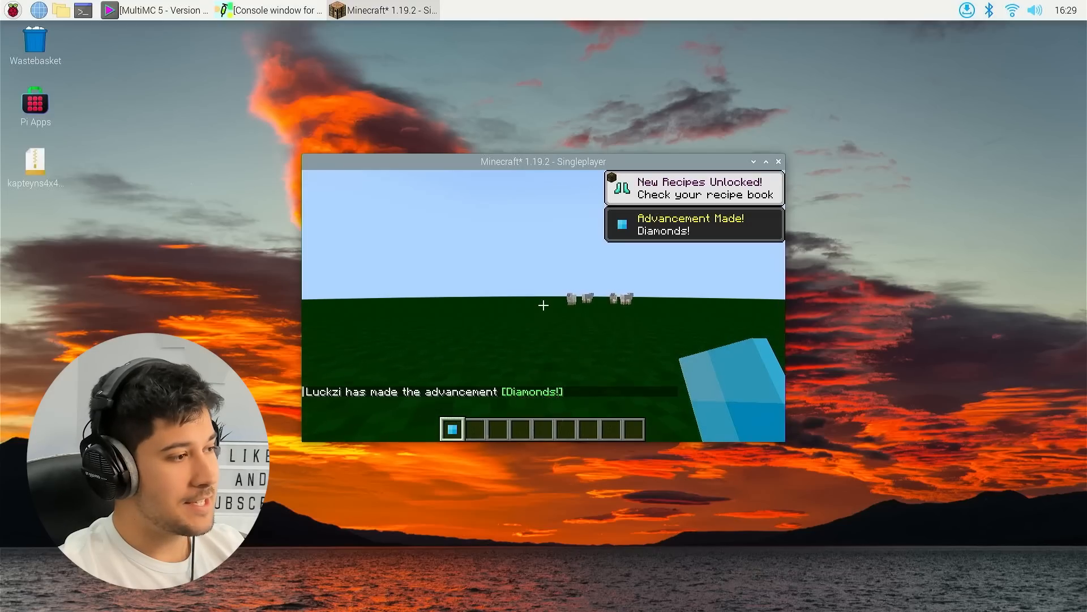
key(F3)
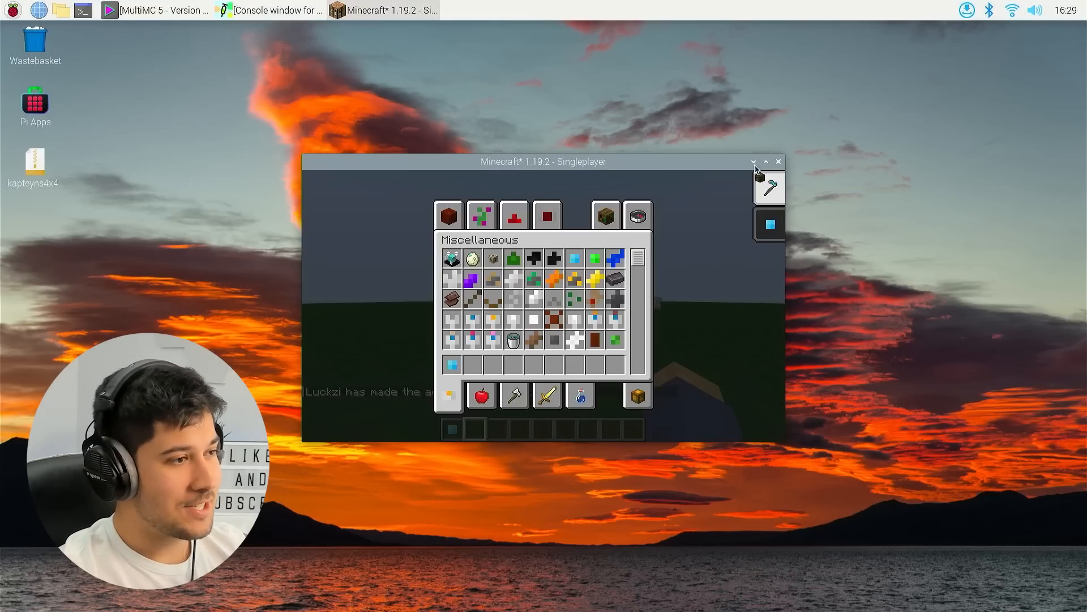
click(765, 162)
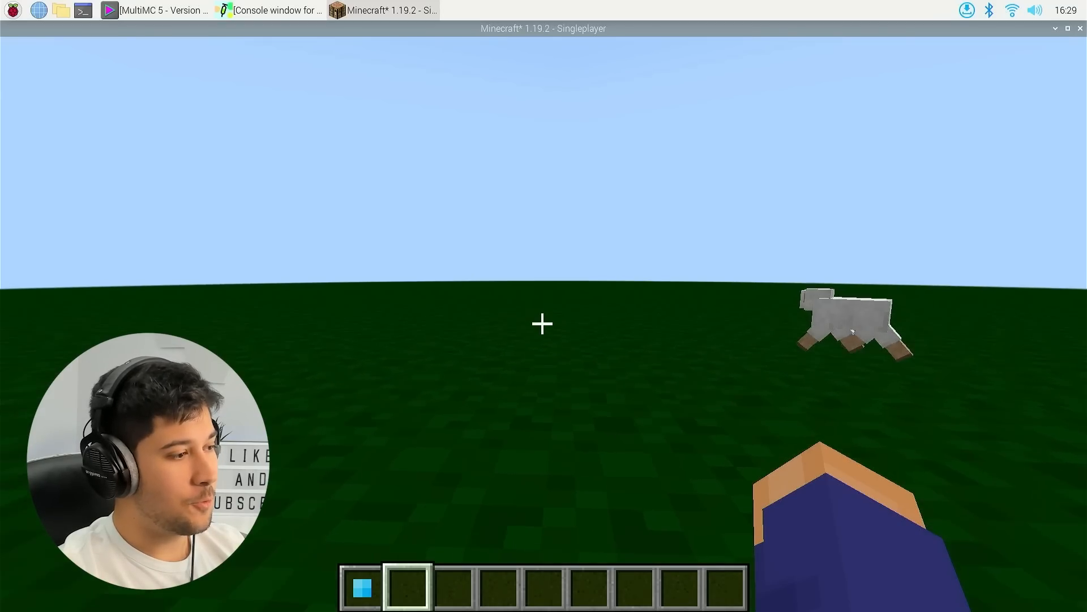
- Enable Fullscreen in Video Settings and read the frame rate, now about 20 fps
key(Escape)
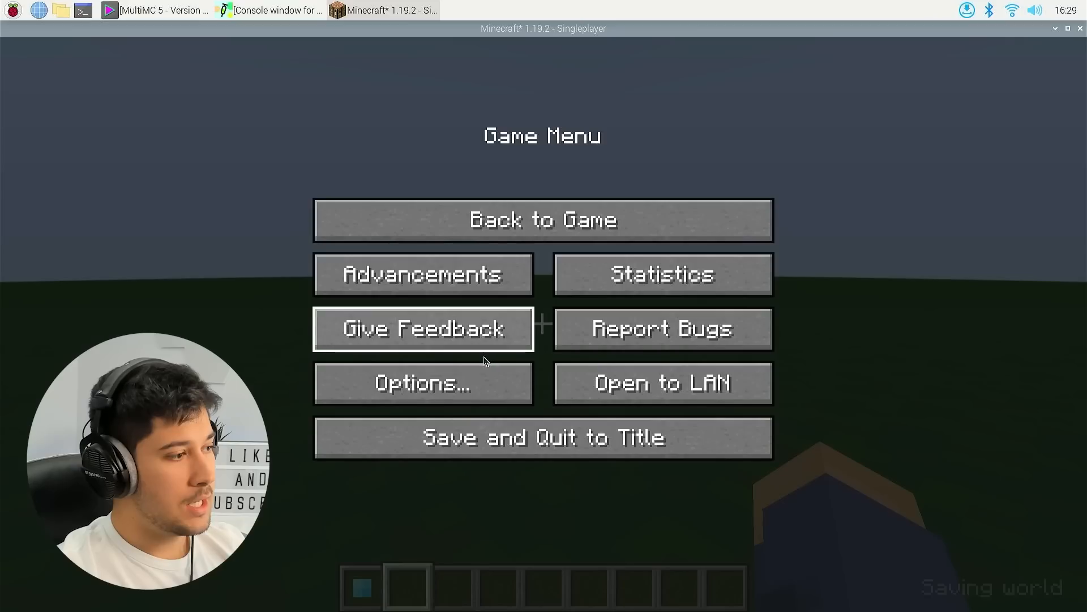
click(423, 383)
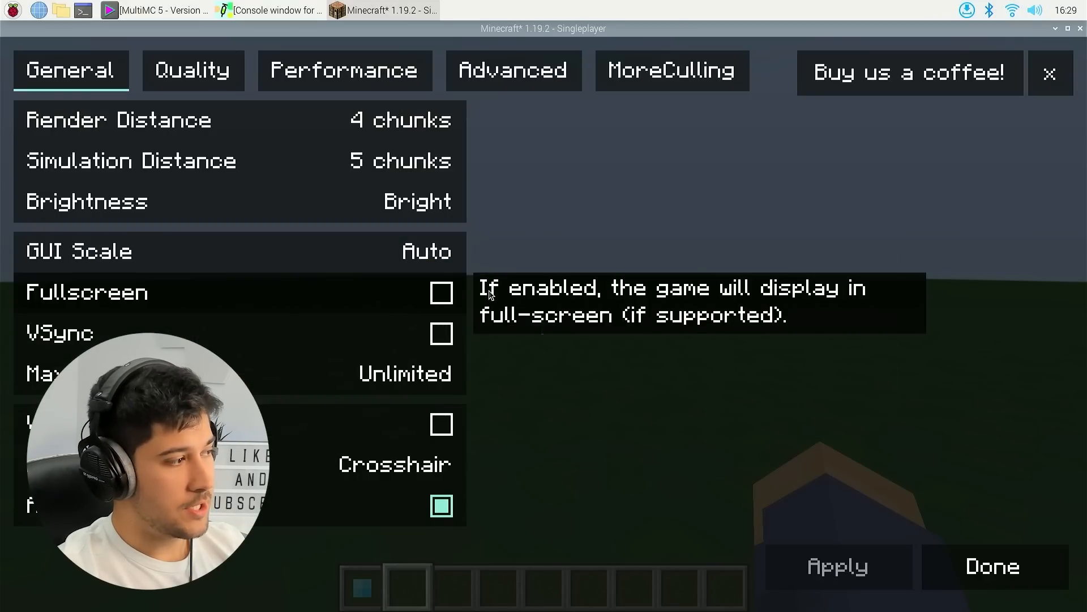
click(441, 292)
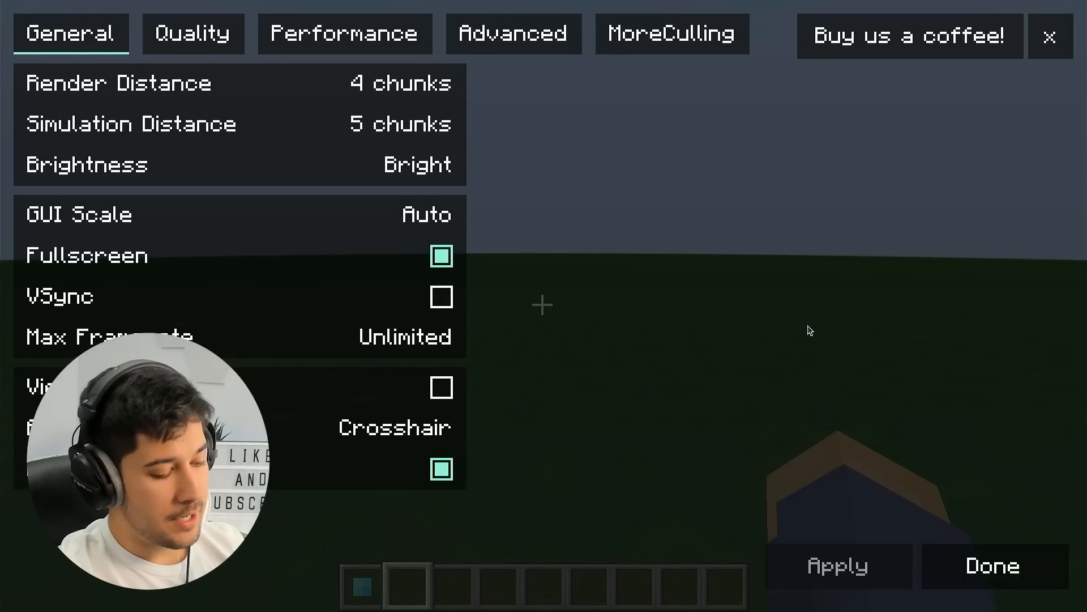
click(992, 565)
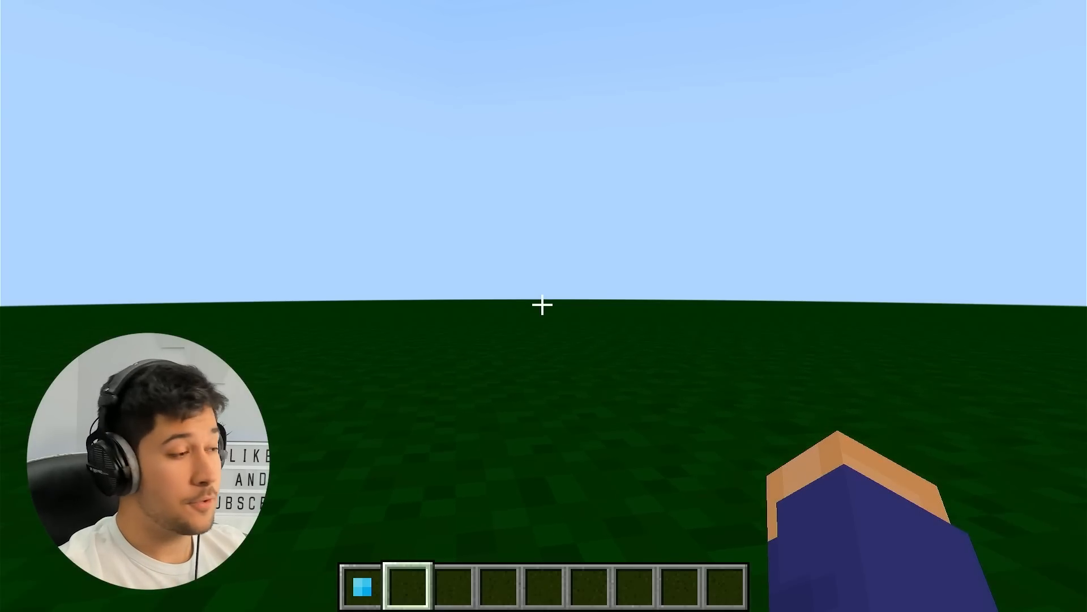
key(F3)
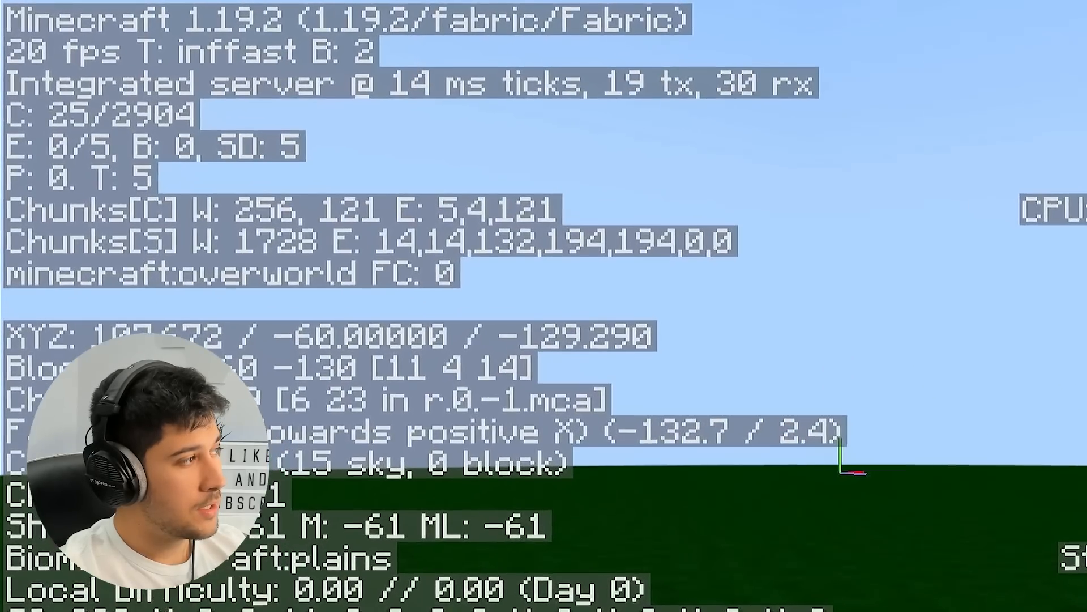
key(F3)
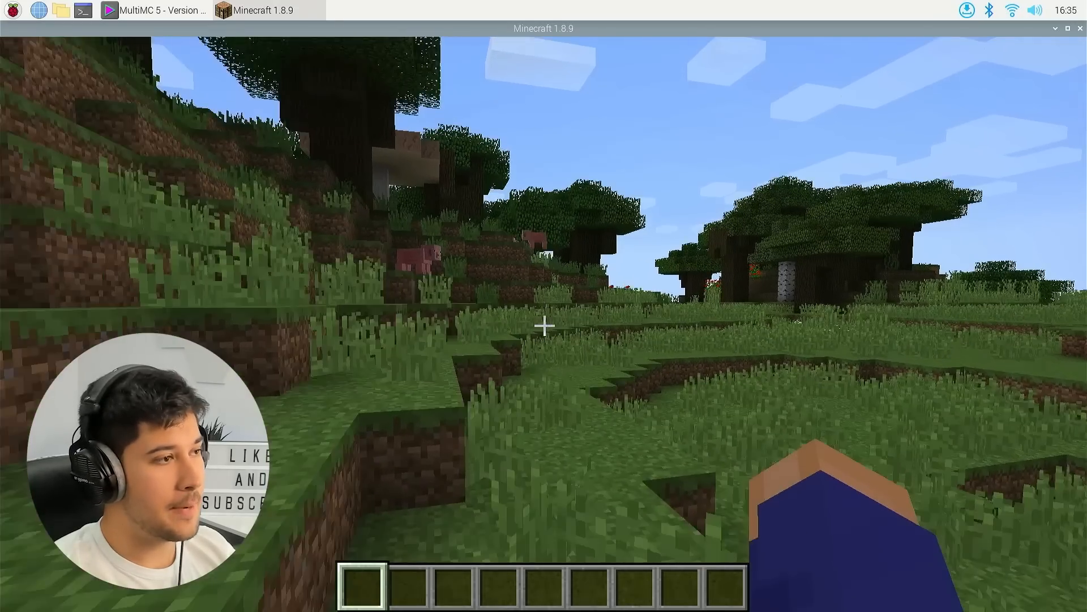
mouse_move(544, 325)
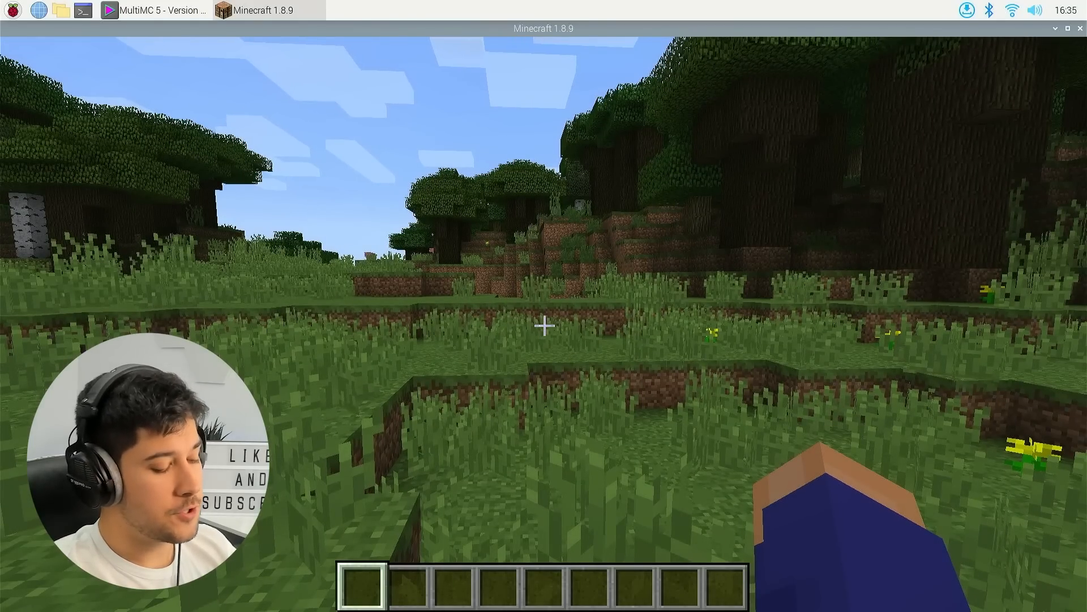
mouse_move(543, 325)
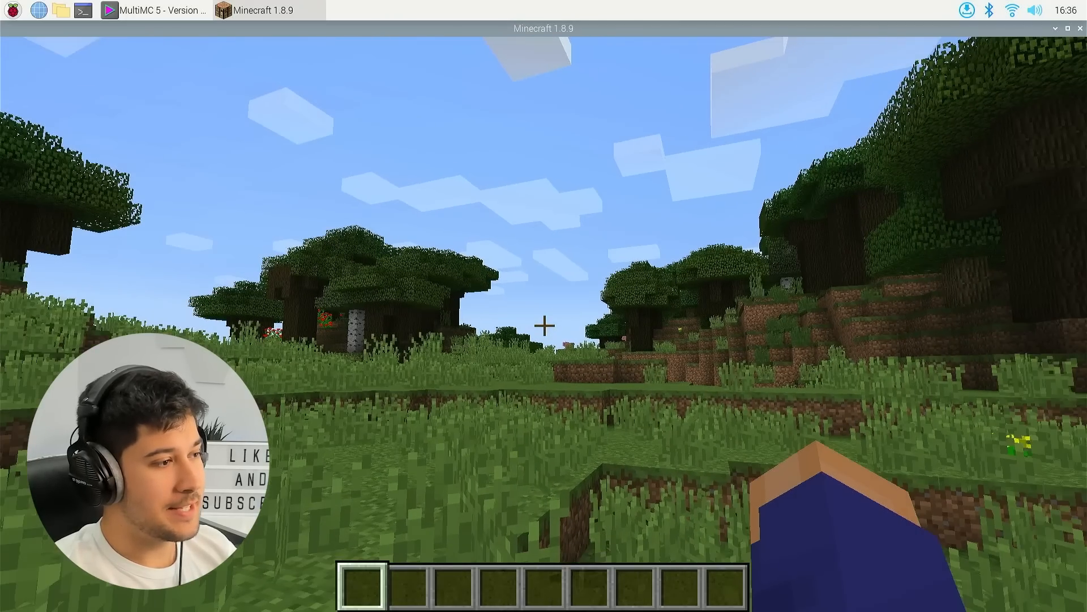
key(F3)
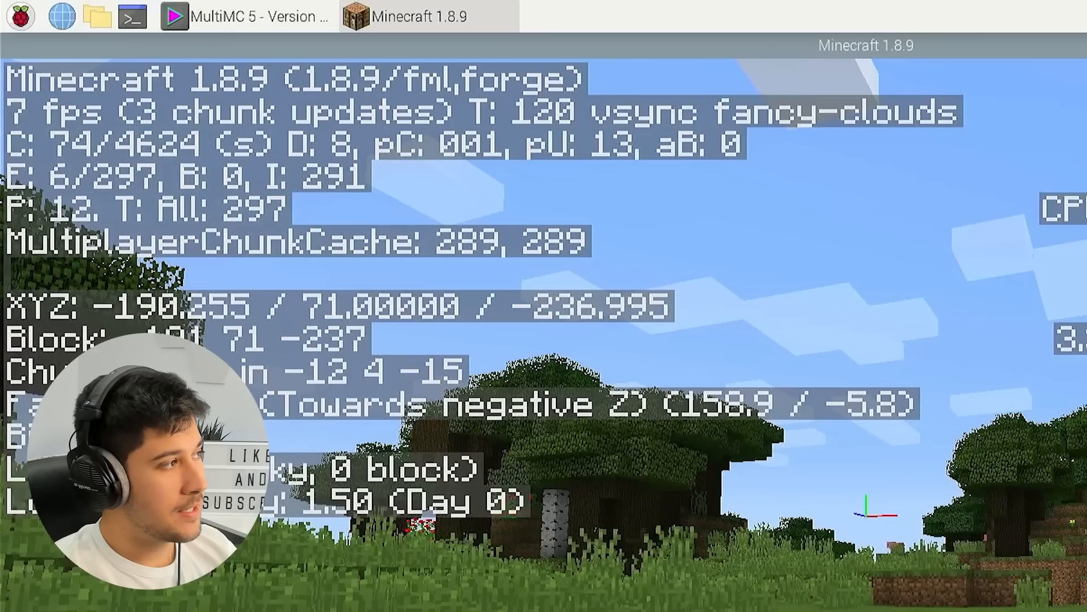
key(F3)
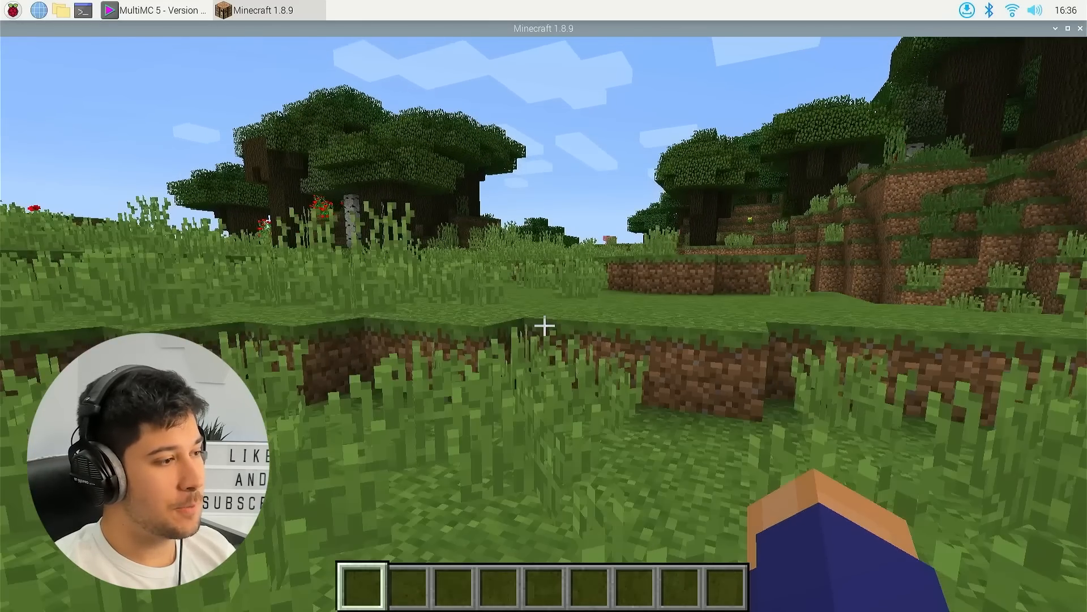
mouse_move(544, 326)
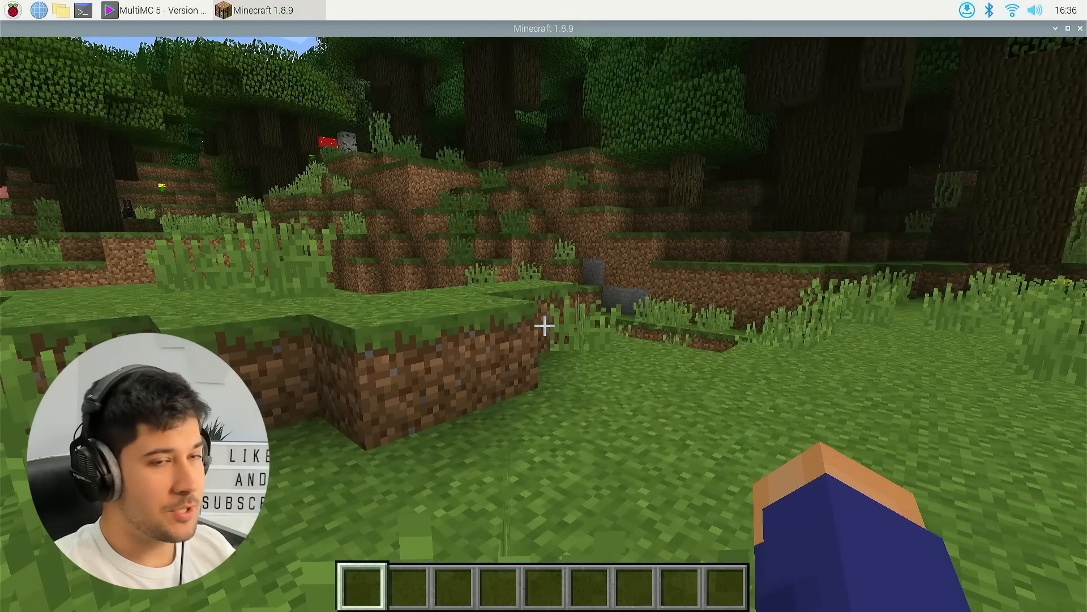
key(Escape)
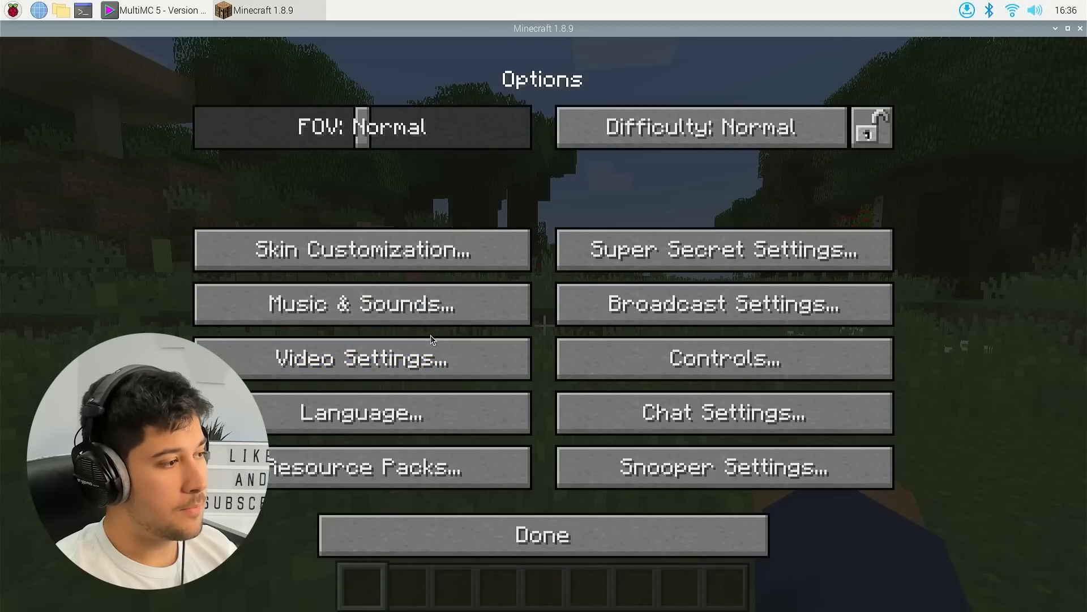
click(360, 358)
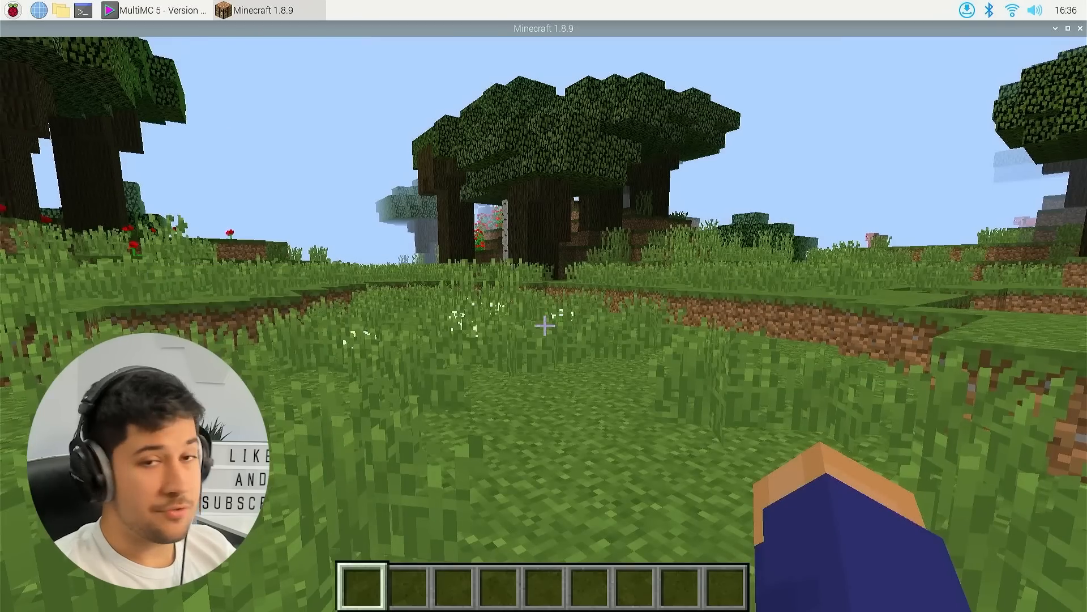
mouse_move(544, 320)
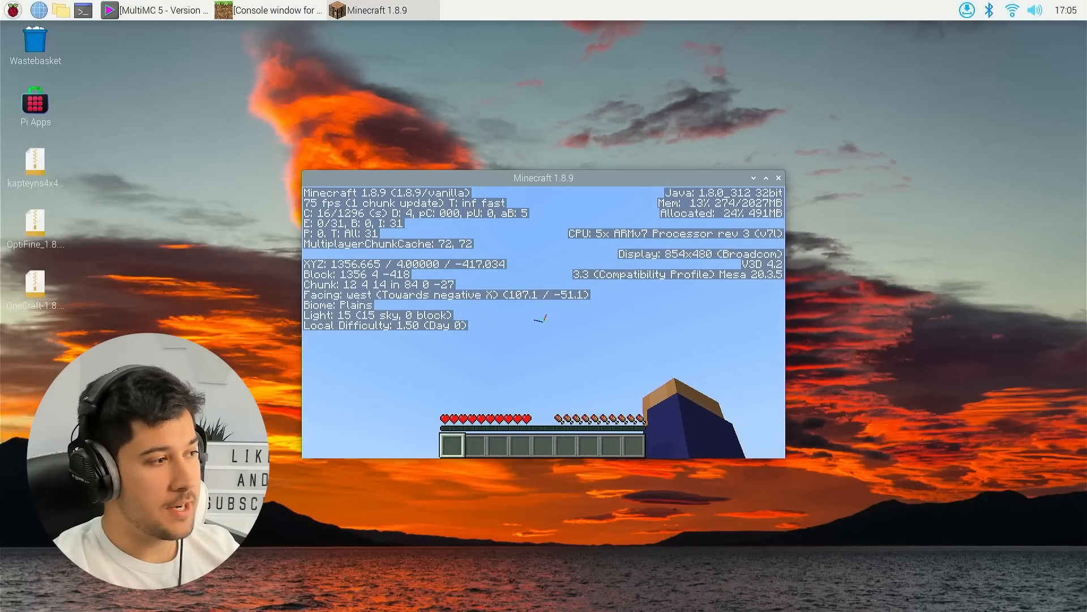
- Confirm the OneCraft 1x1 pack is selected in Resource Packs, then return to Video Settings
key(Escape)
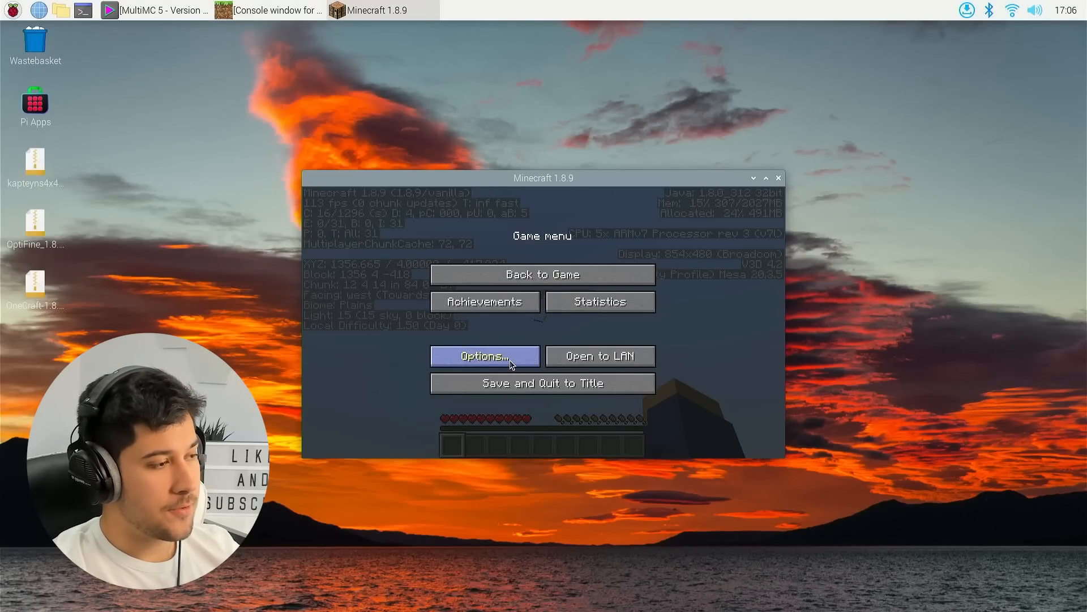
click(485, 356)
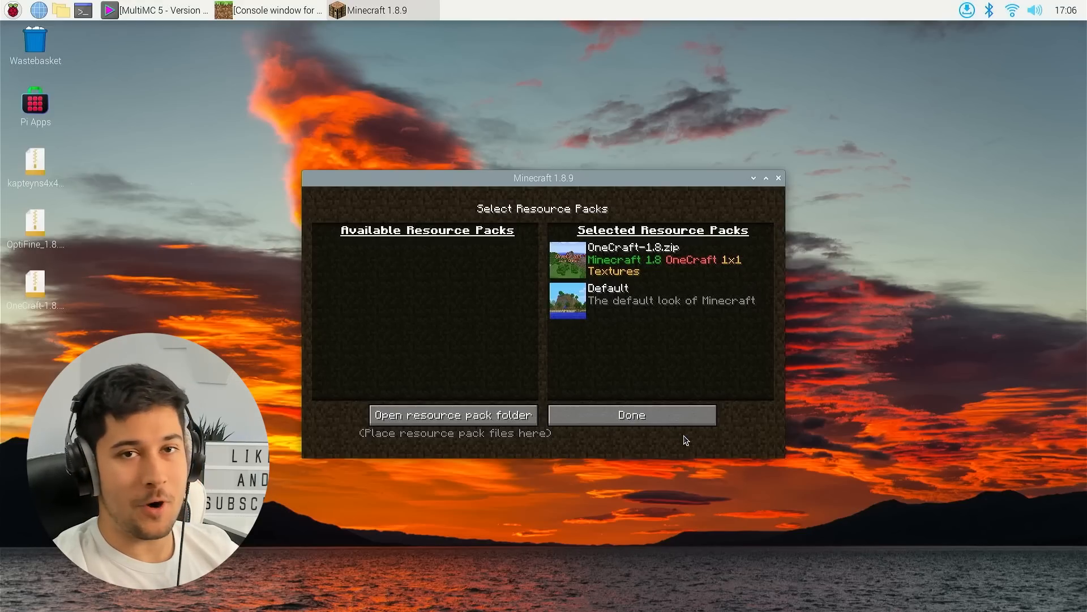
click(630, 415)
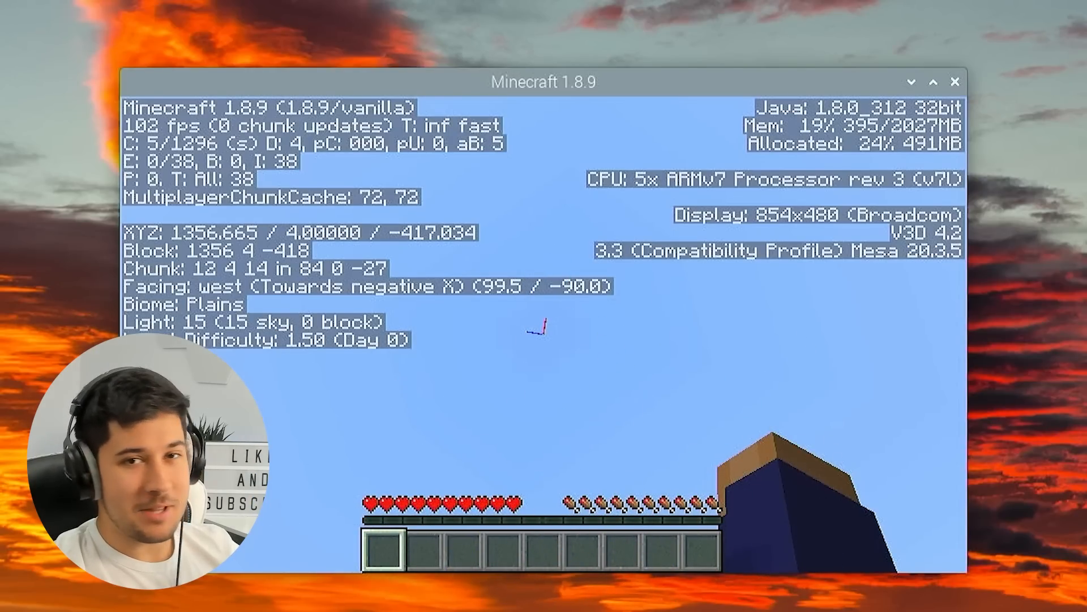
key(Escape)
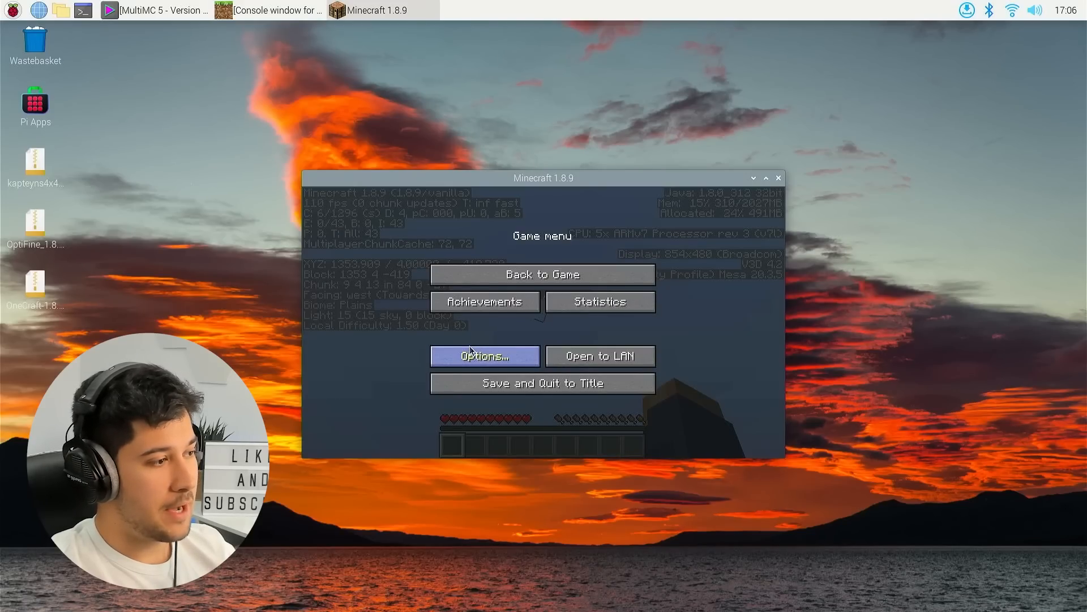
click(484, 356)
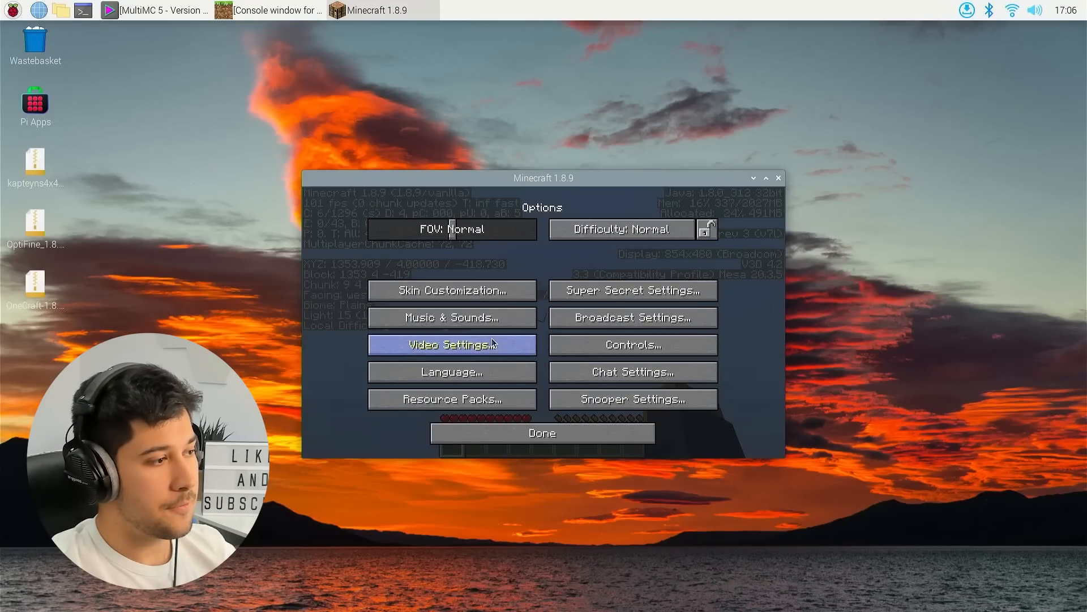
click(543, 432)
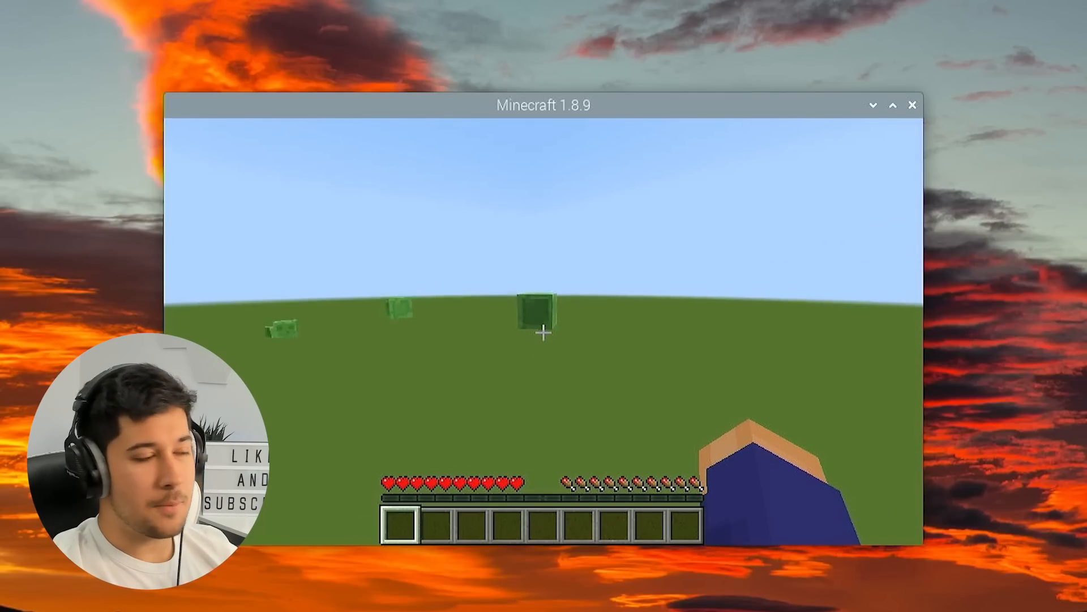
mouse_move(543, 333)
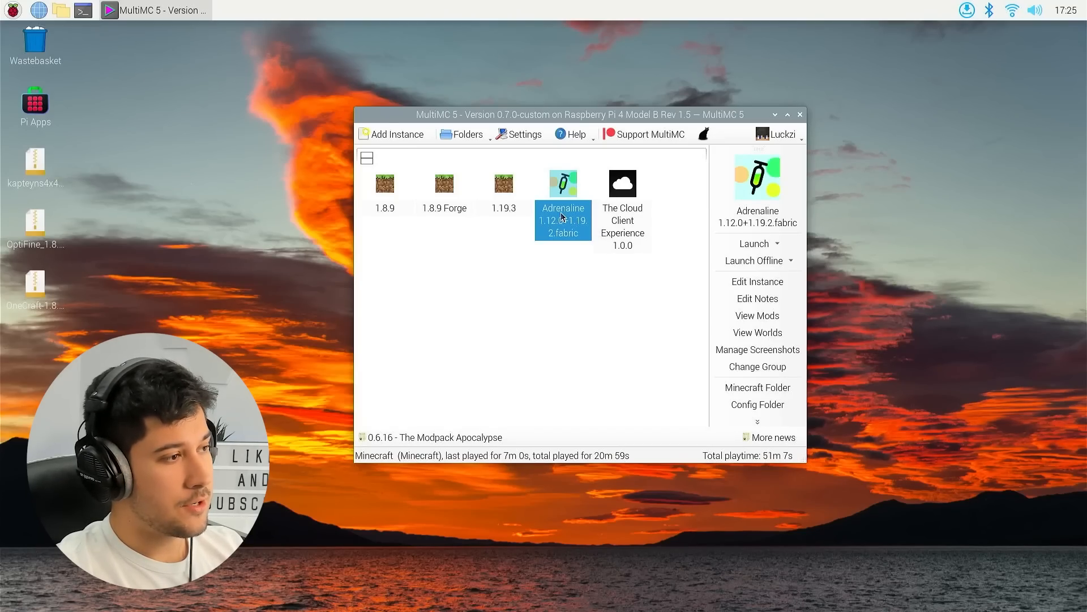
- Launch the Adrenaline 1.19.2 Fabric instance and load the singleplayer world
click(754, 244)
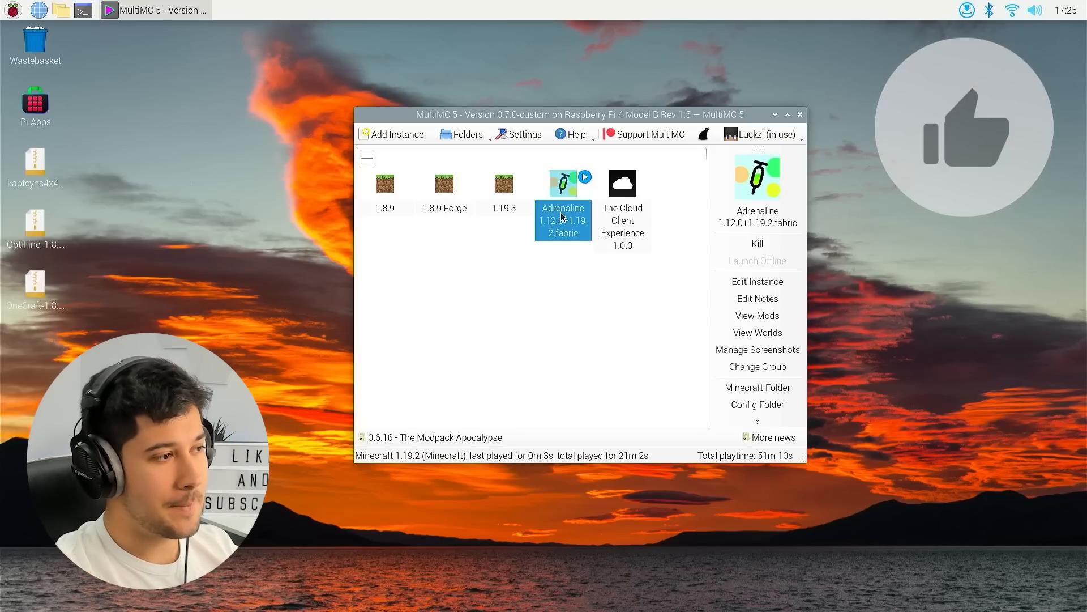
mouse_move(663, 246)
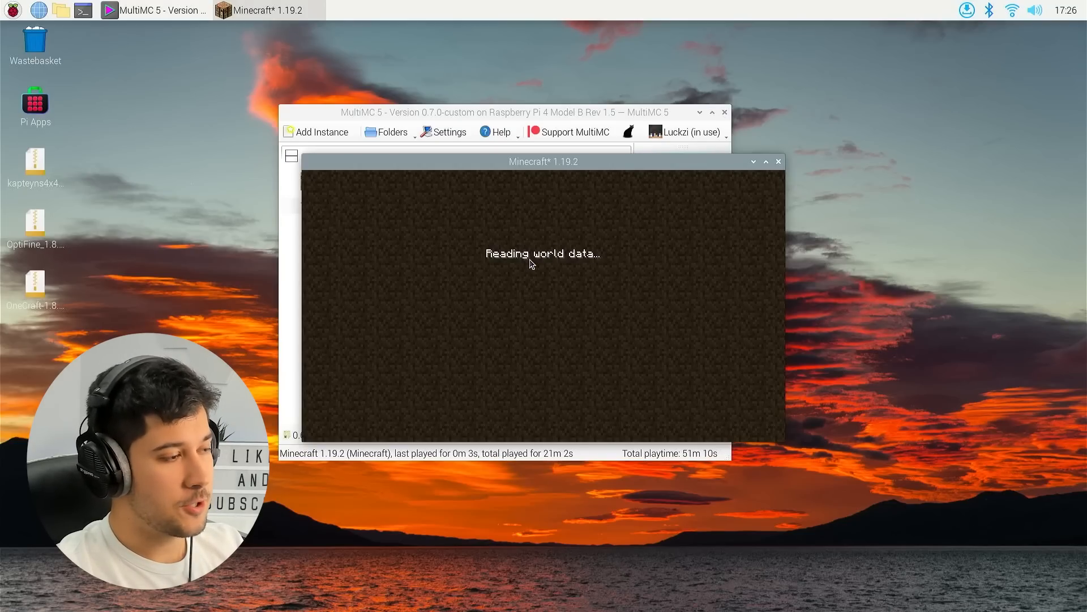
mouse_move(684, 316)
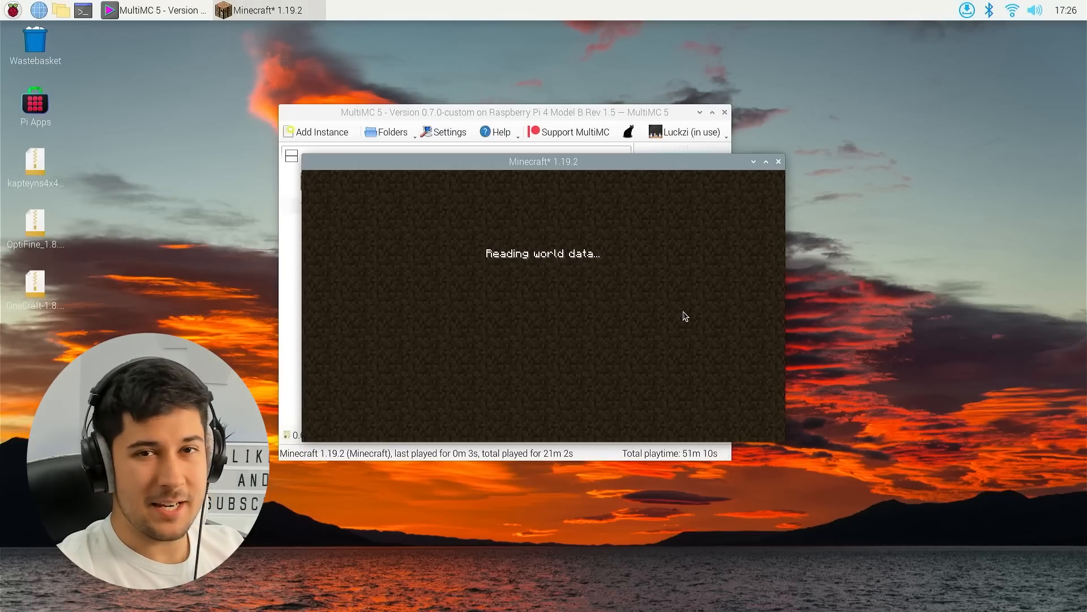
mouse_move(619, 310)
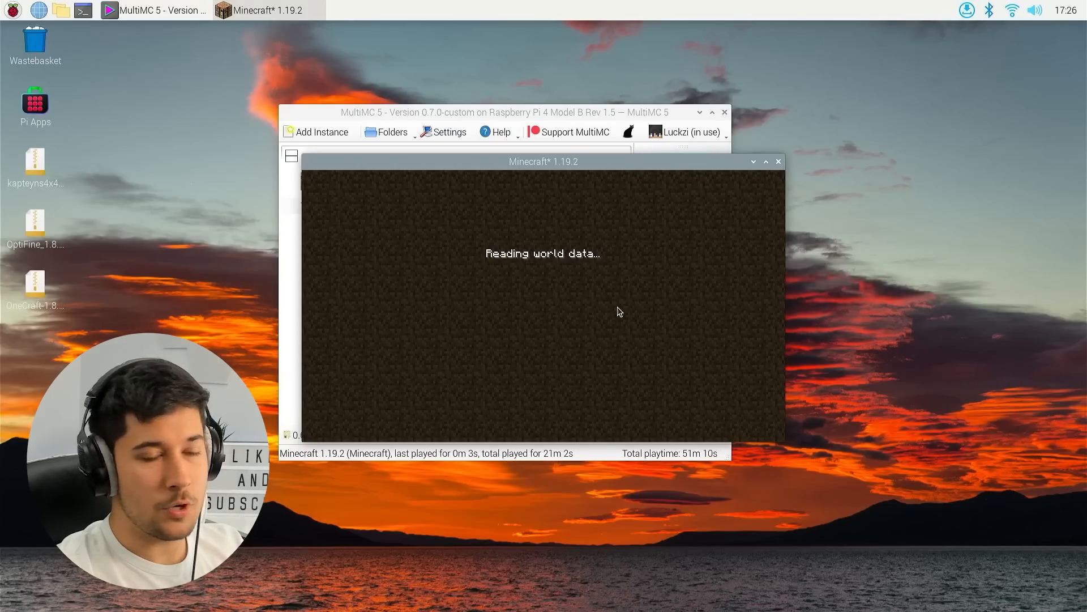
mouse_move(720, 282)
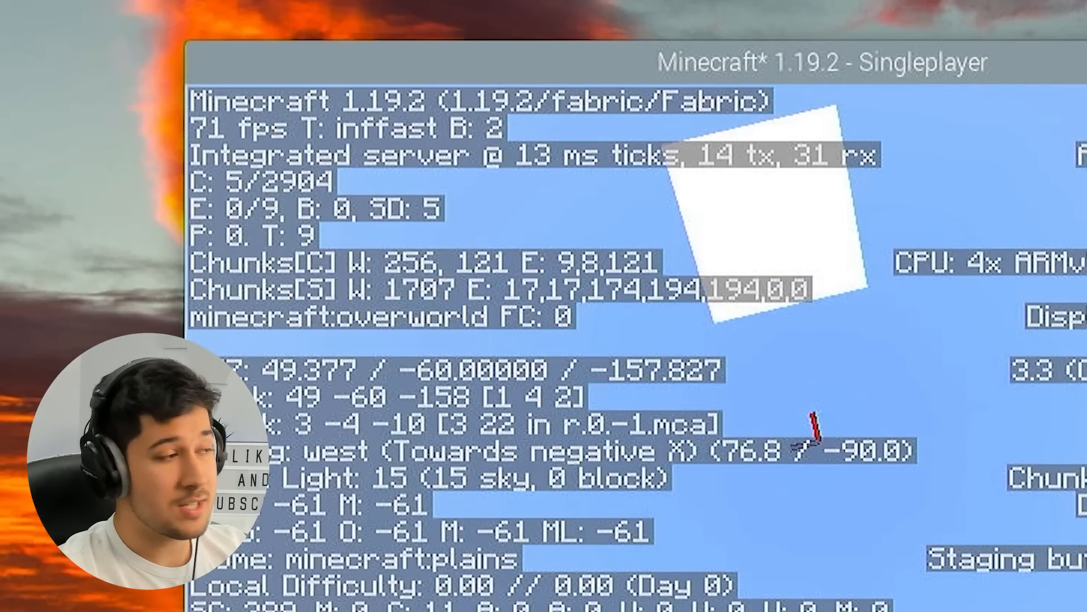
- Check about 73 fps in the flat world with the F3 overlay, then hide it
key(f3)
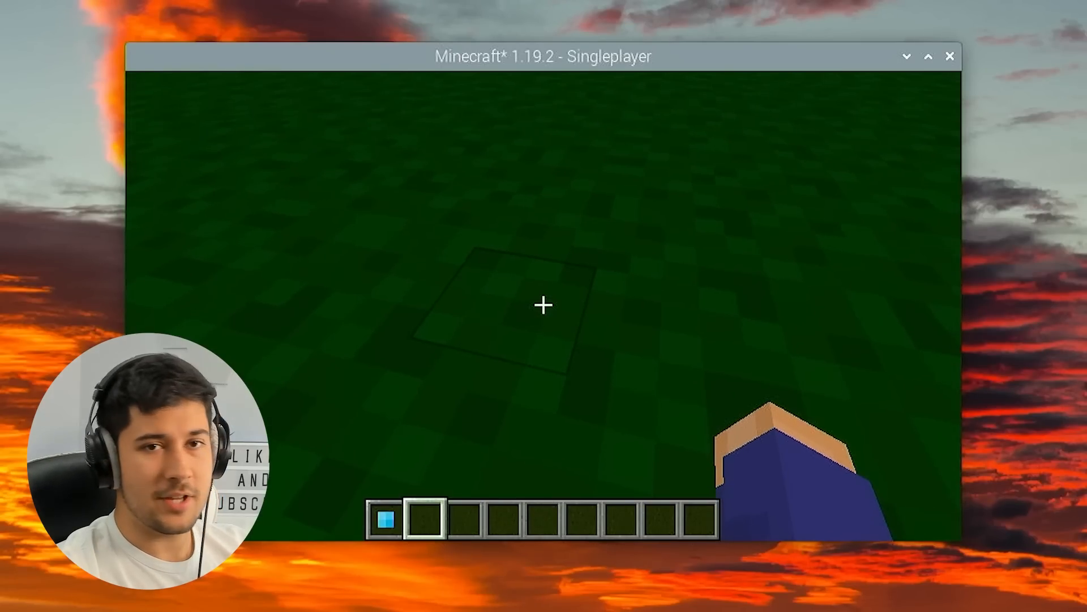
key(F3)
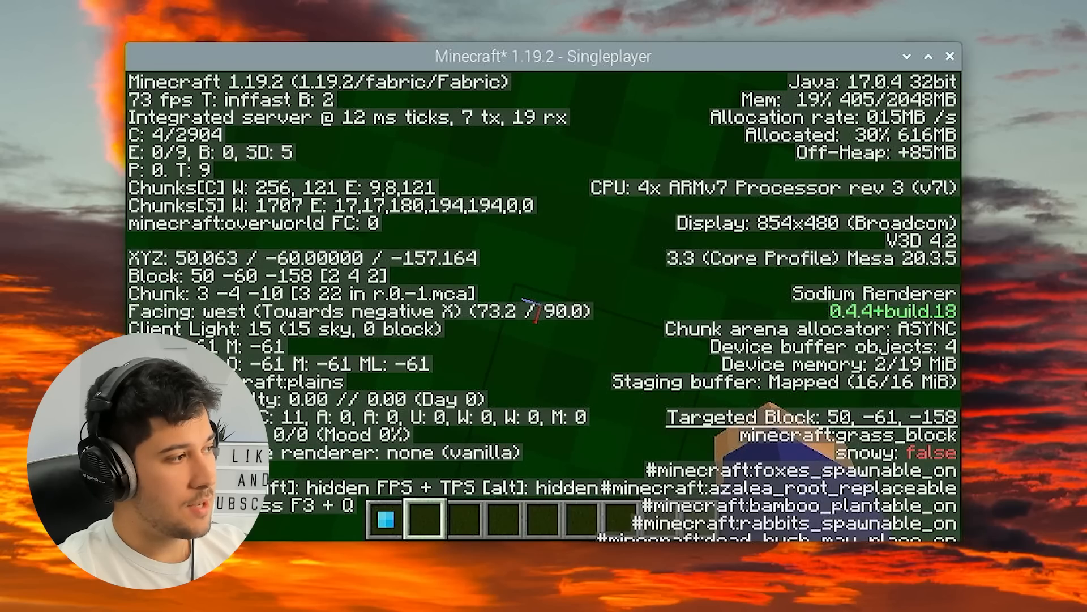
key(F3)
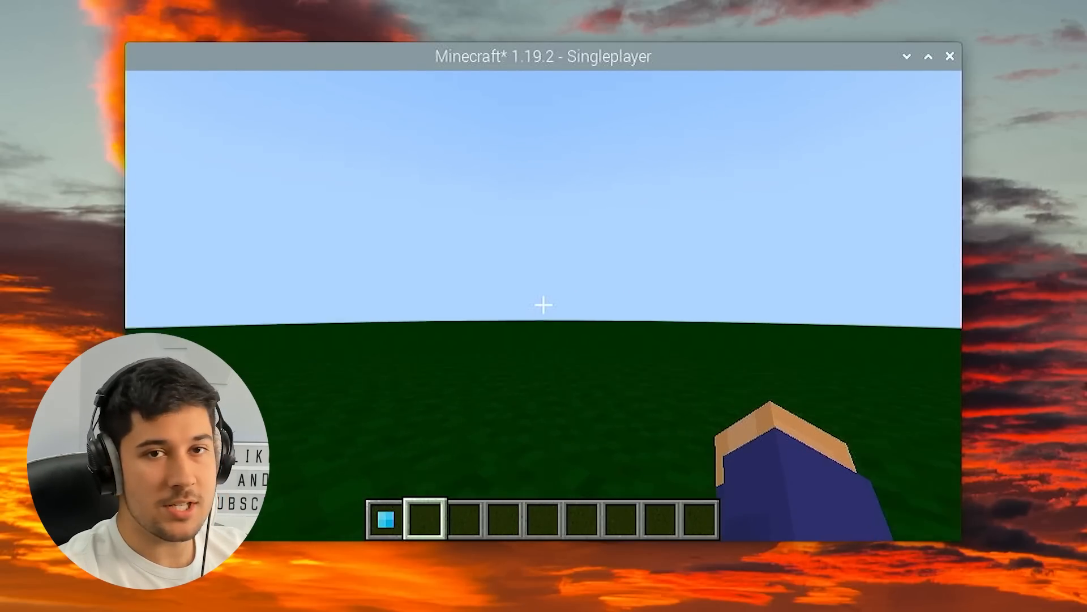
mouse_move(542, 305)
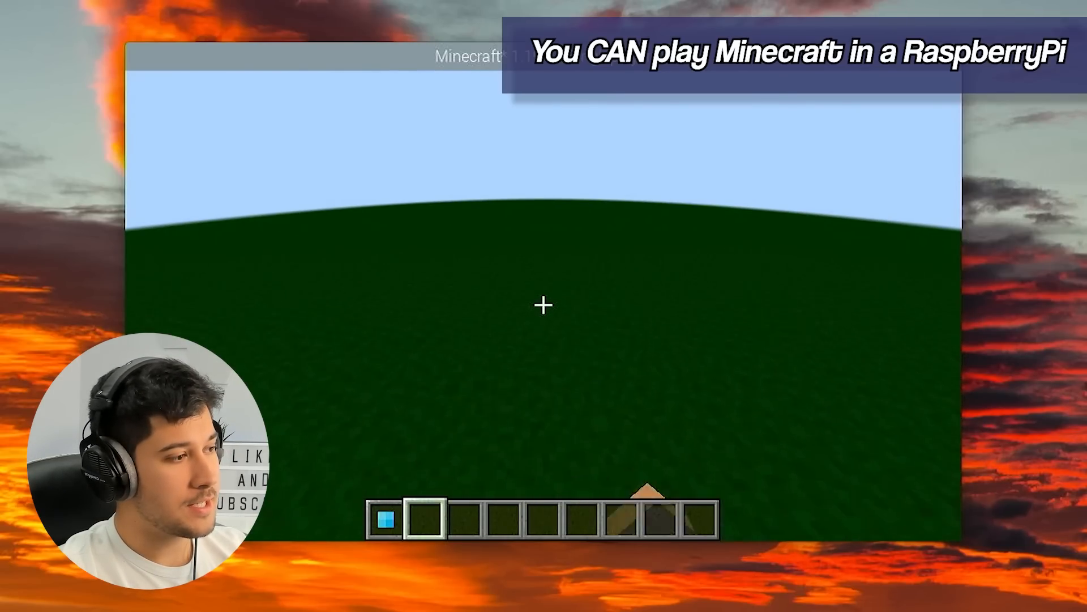
mouse_move(544, 305)
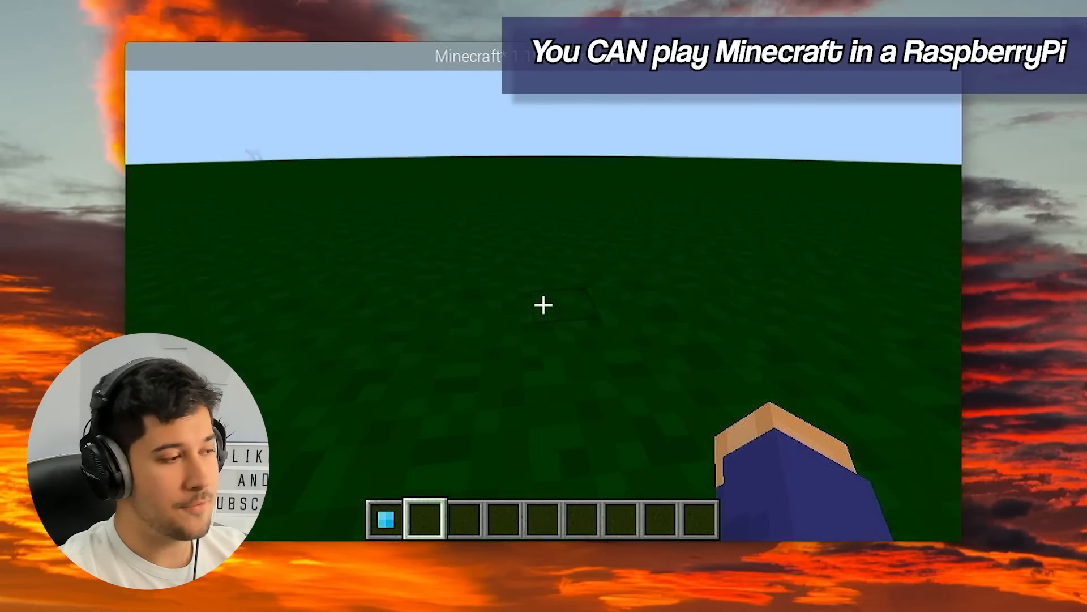